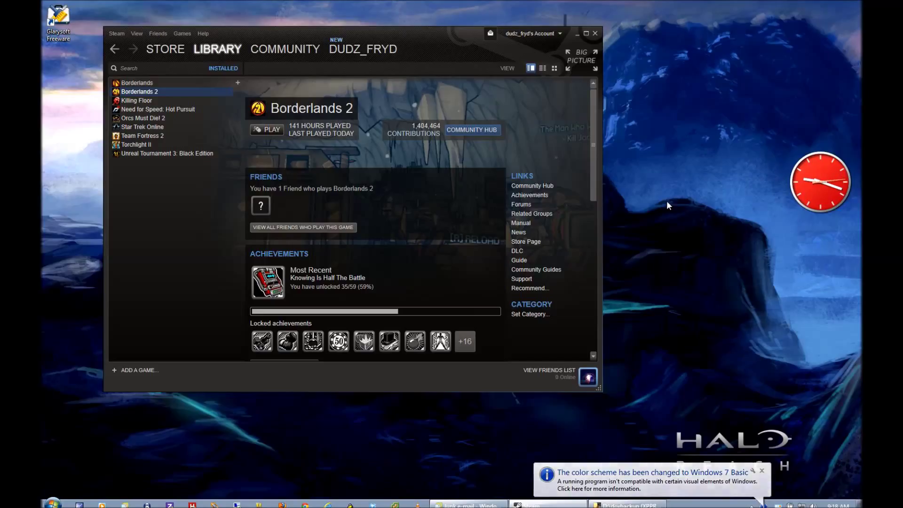
mouse_move(443, 138)
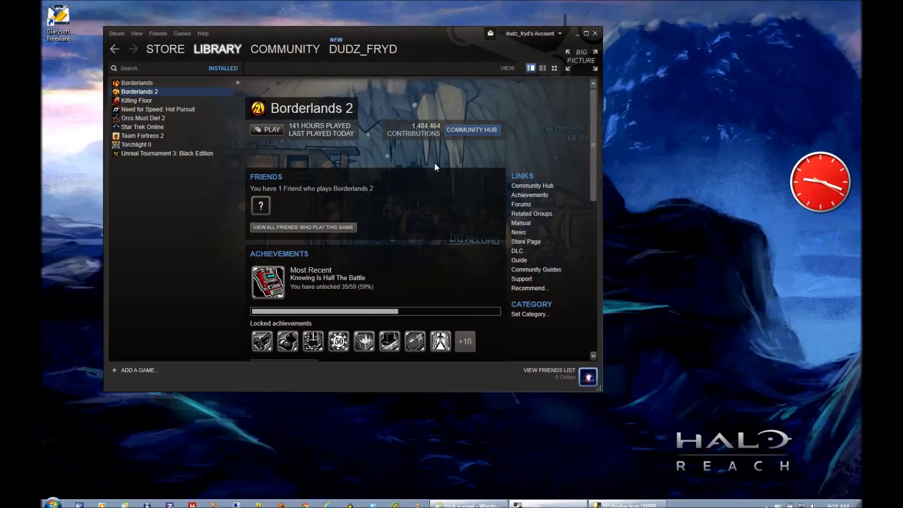
mouse_move(189, 181)
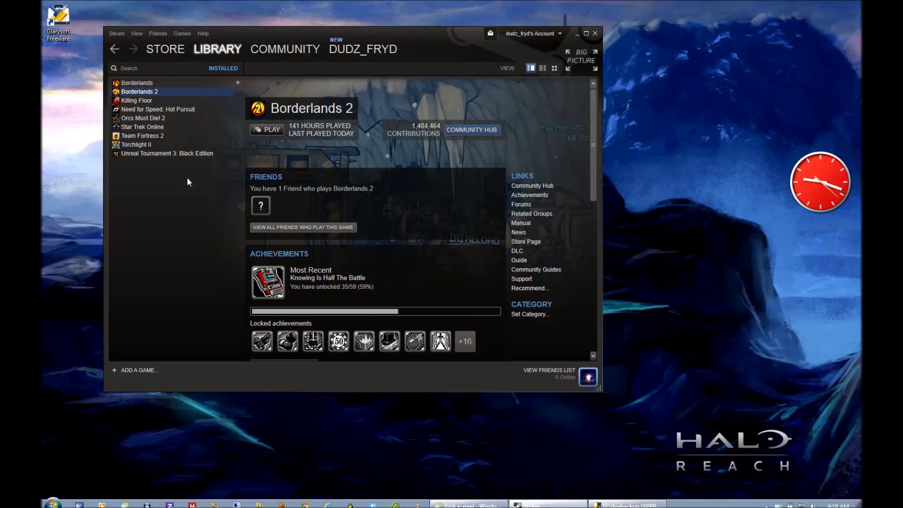
mouse_move(246, 30)
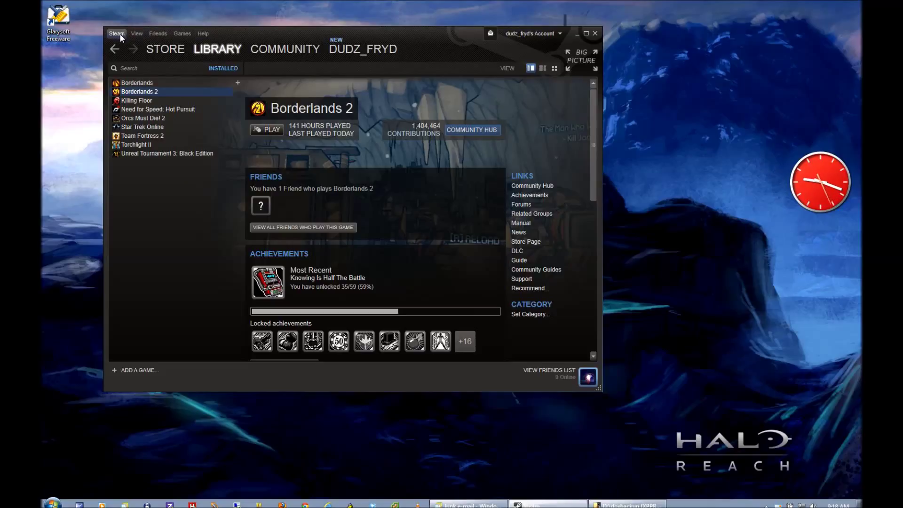
Bring up Steam's Settings window via the Steam menu
left_click(117, 33)
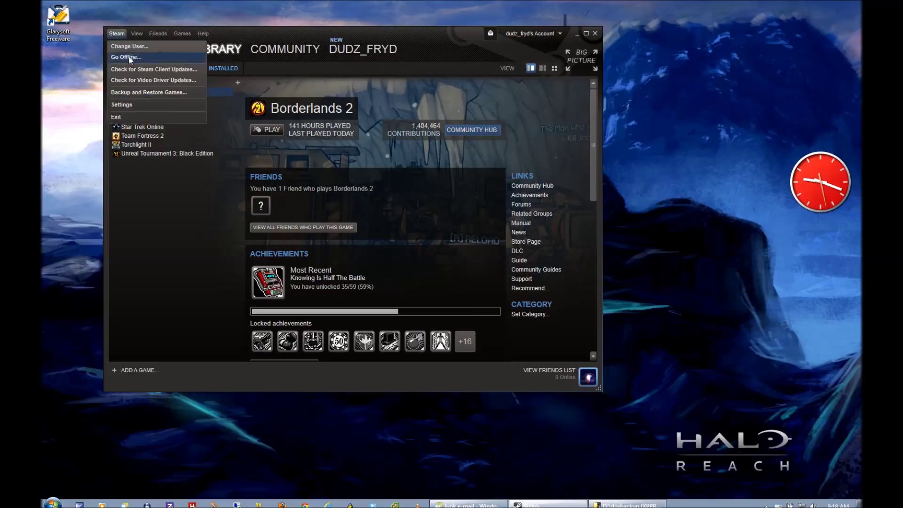
mouse_move(141, 107)
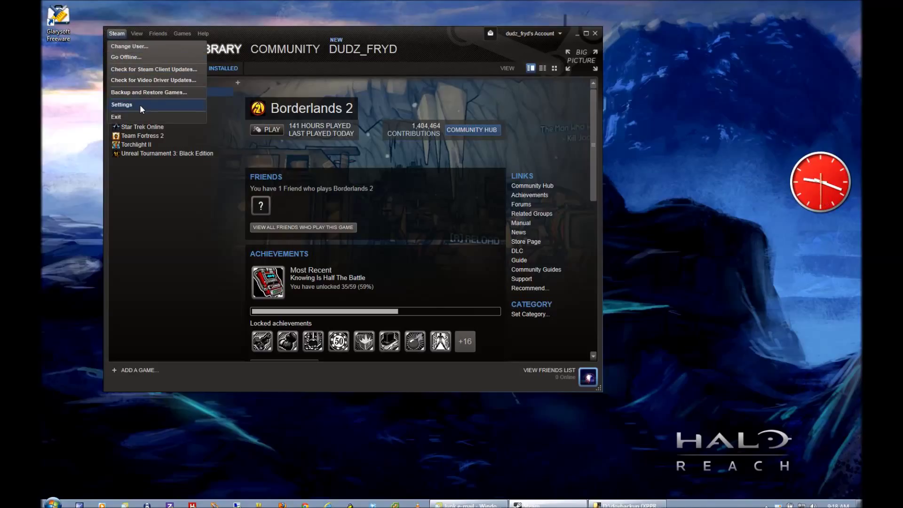
left_click(121, 105)
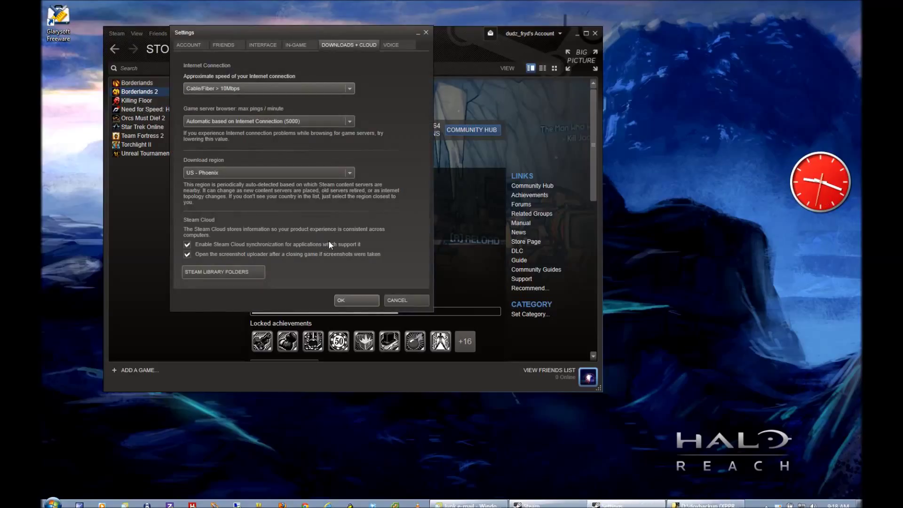
mouse_move(369, 241)
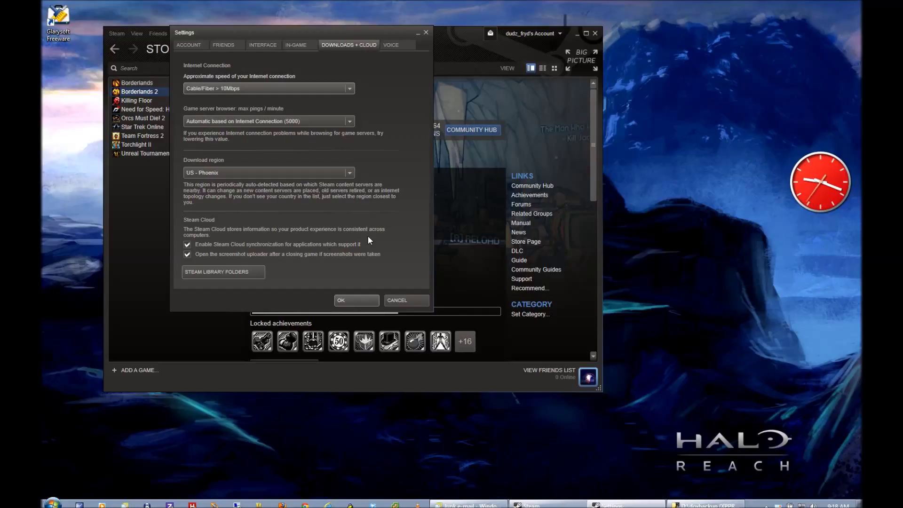
mouse_move(366, 237)
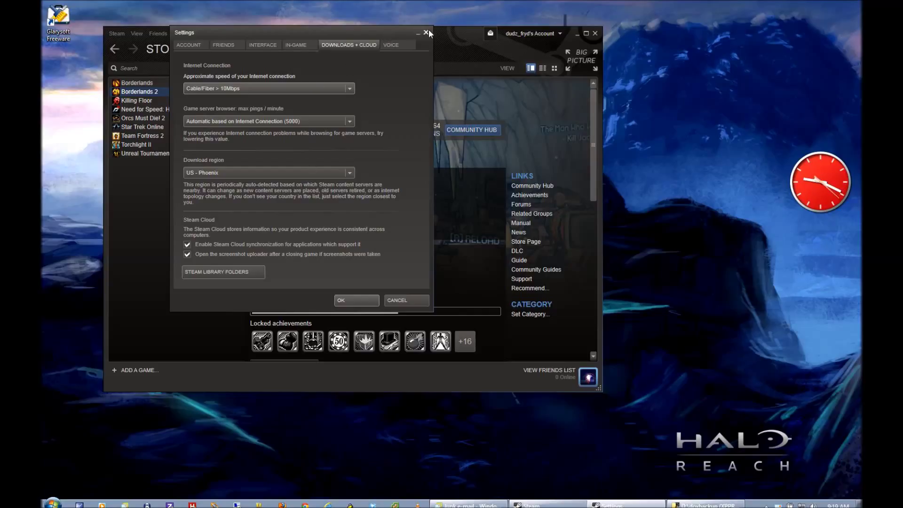
left_click(426, 33)
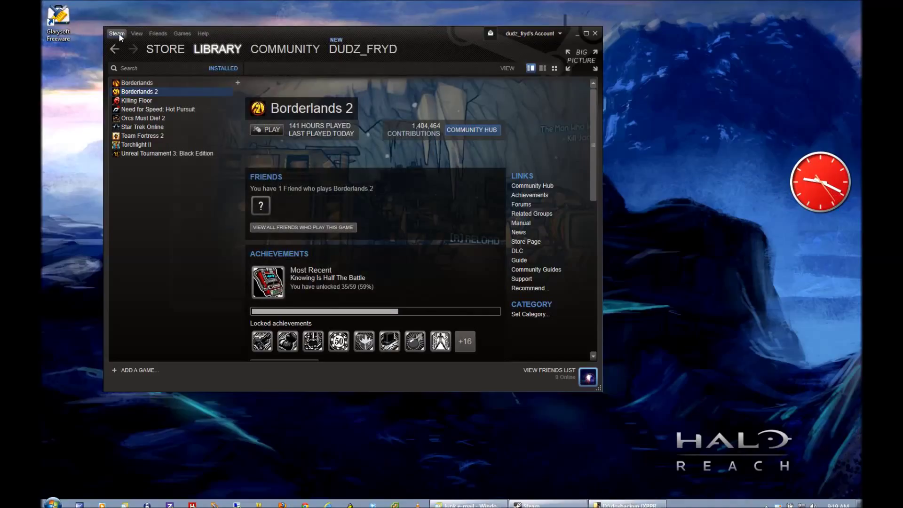
left_click(117, 33)
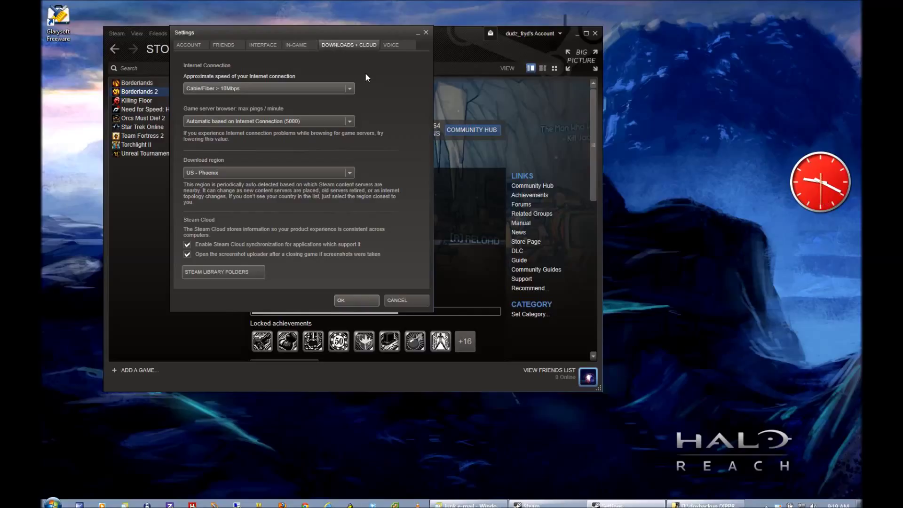
mouse_move(343, 51)
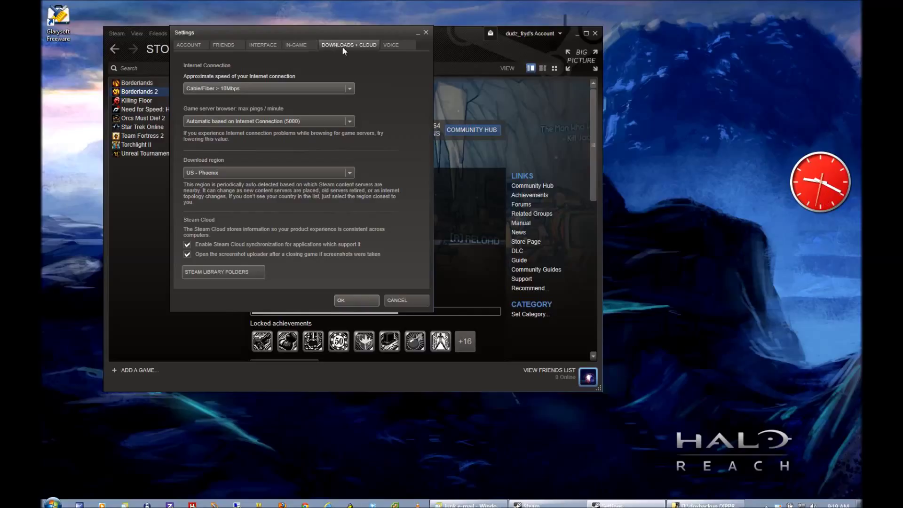
mouse_move(311, 104)
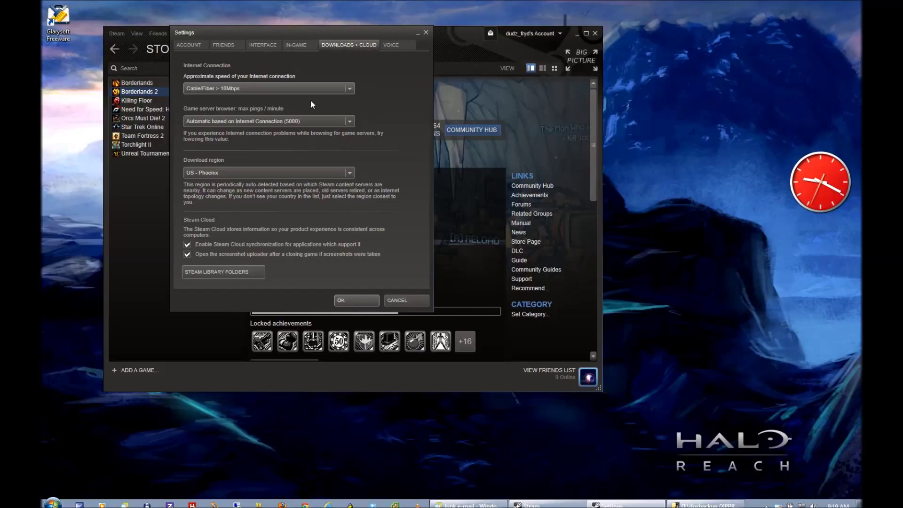
mouse_move(298, 96)
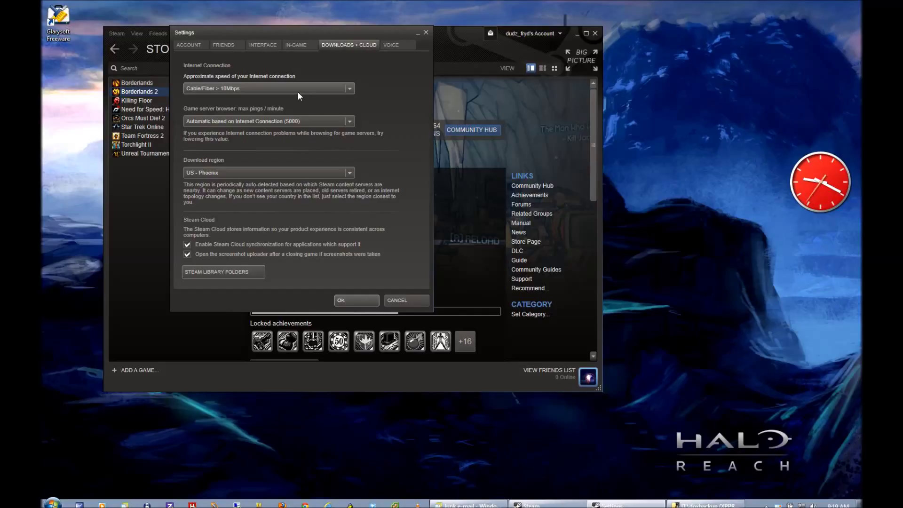
mouse_move(298, 136)
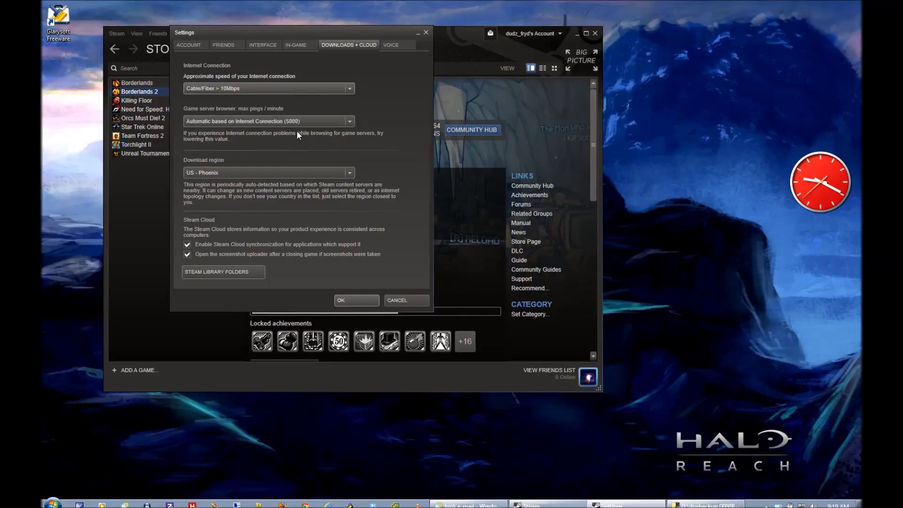
mouse_move(278, 206)
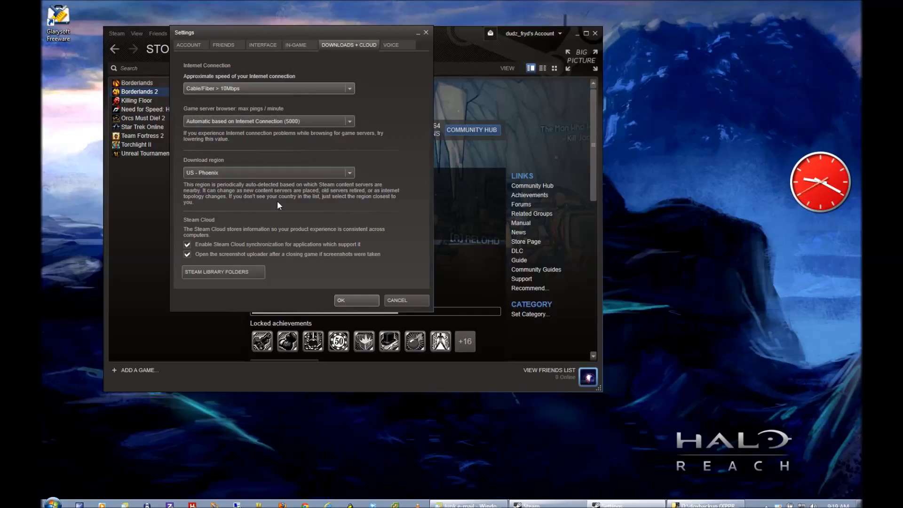
mouse_move(203, 238)
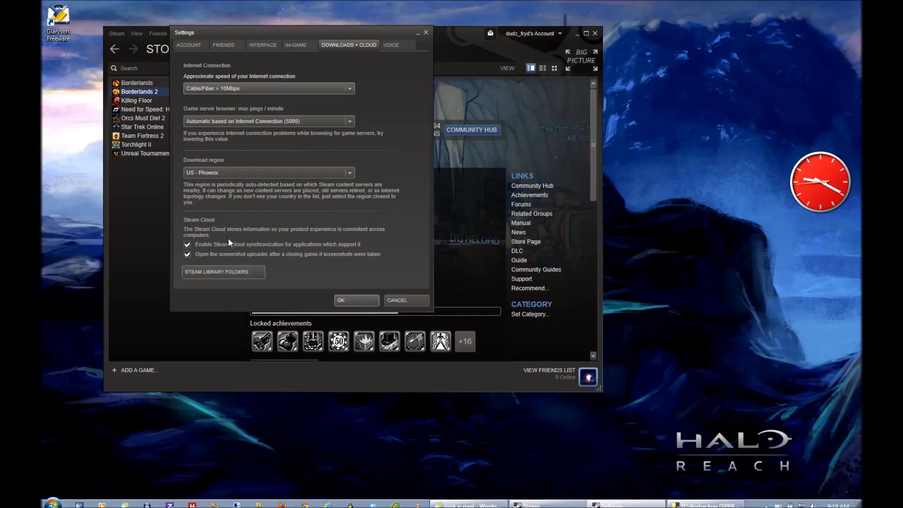
left_click(186, 245)
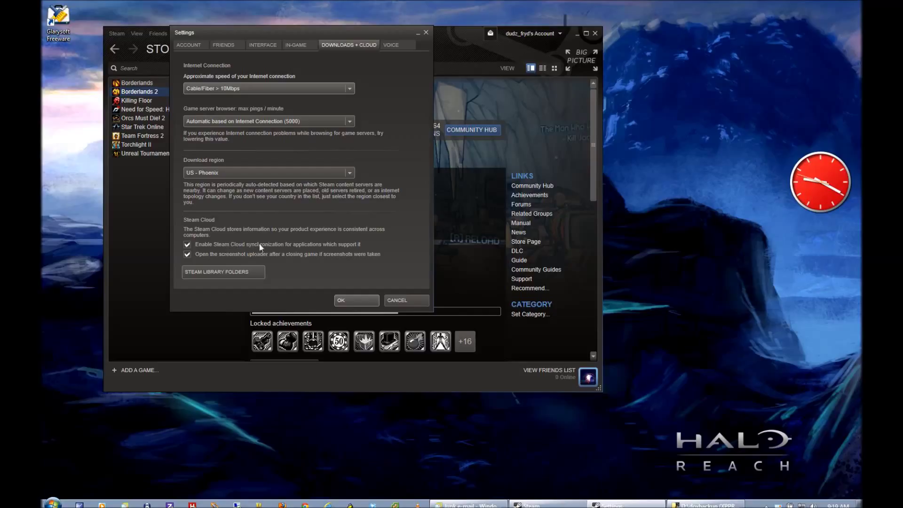
mouse_move(340, 246)
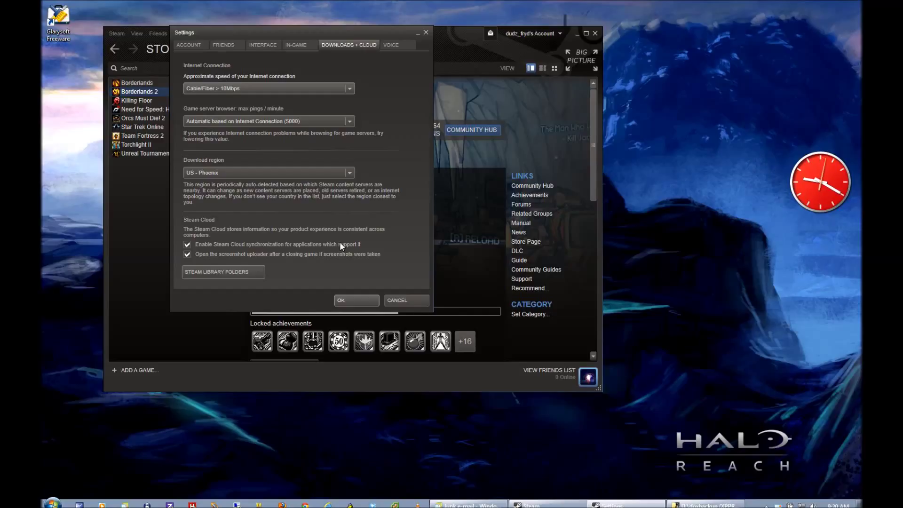
mouse_move(405, 253)
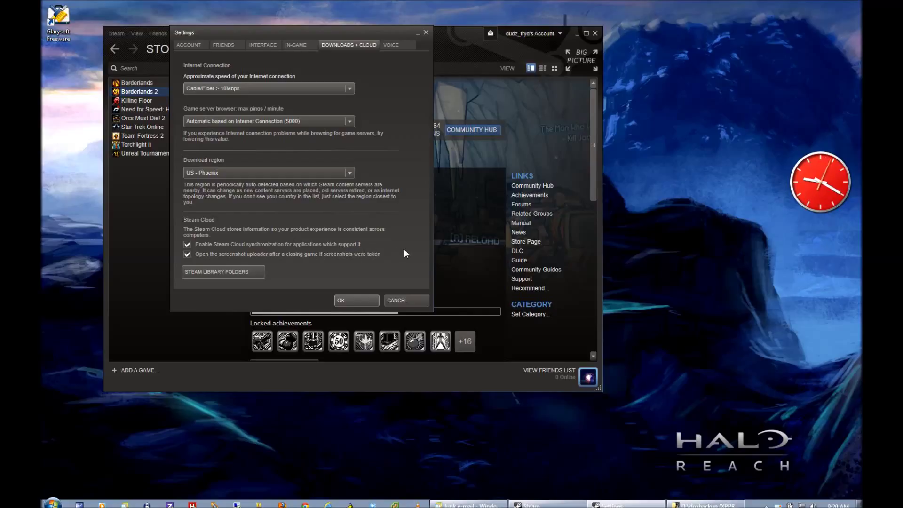
mouse_move(385, 256)
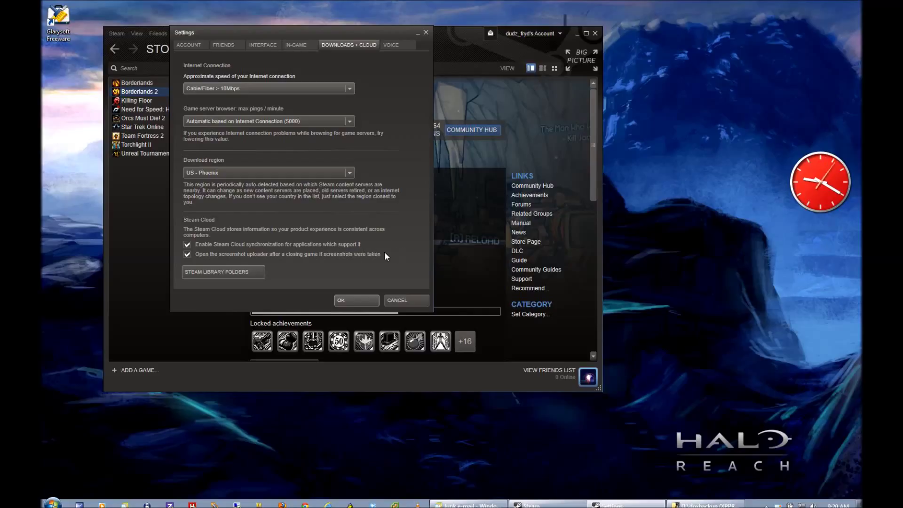
mouse_move(217, 256)
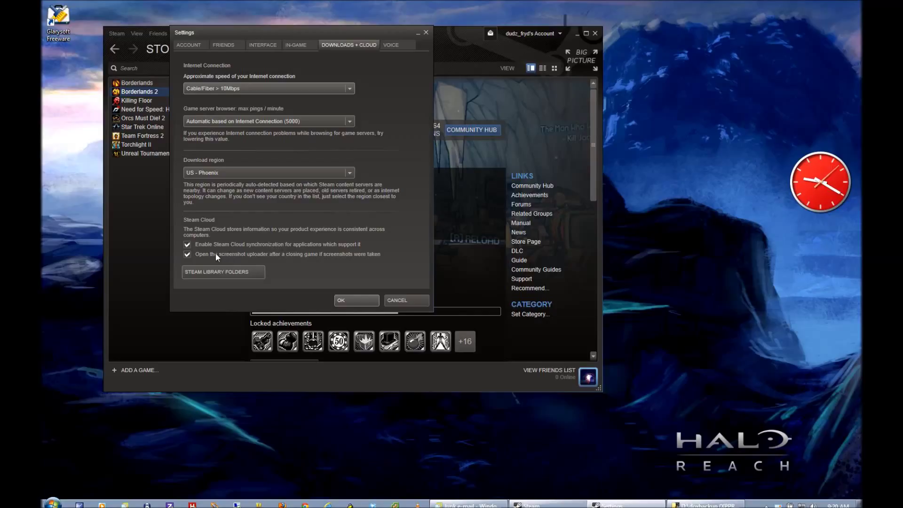
mouse_move(265, 259)
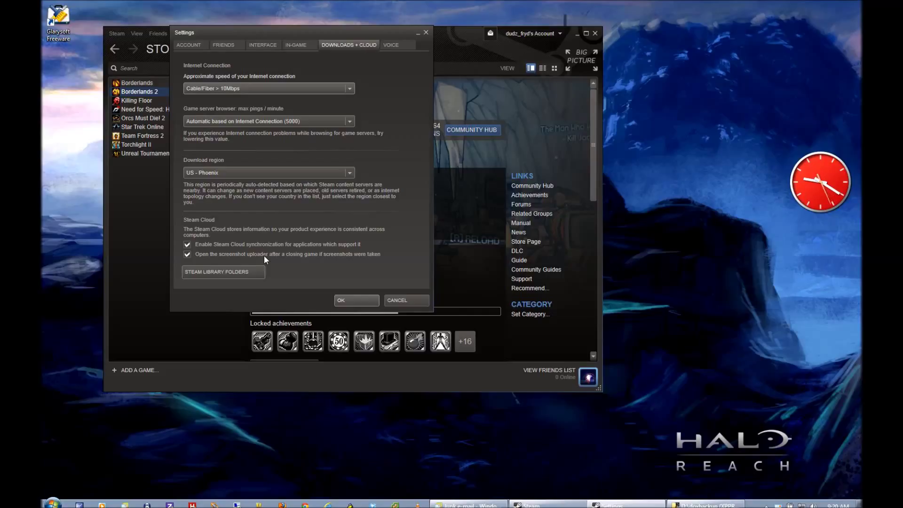
mouse_move(345, 295)
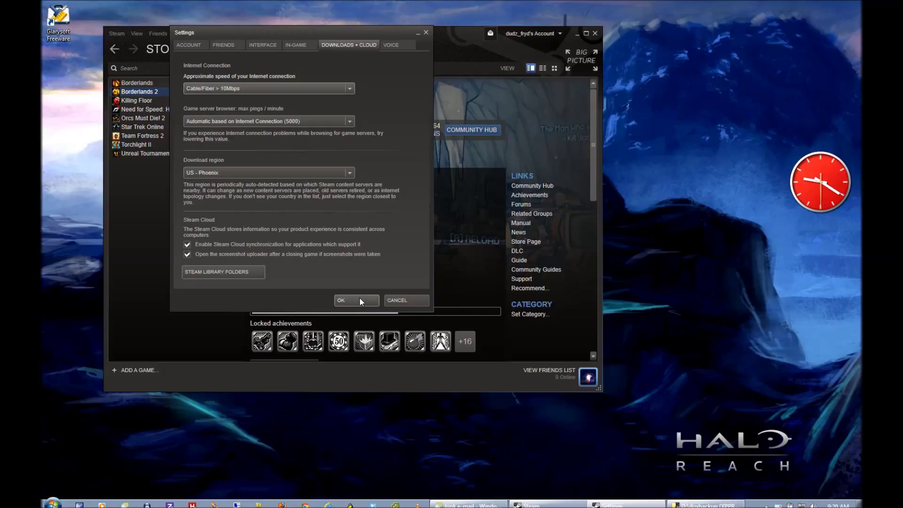
left_click(340, 300)
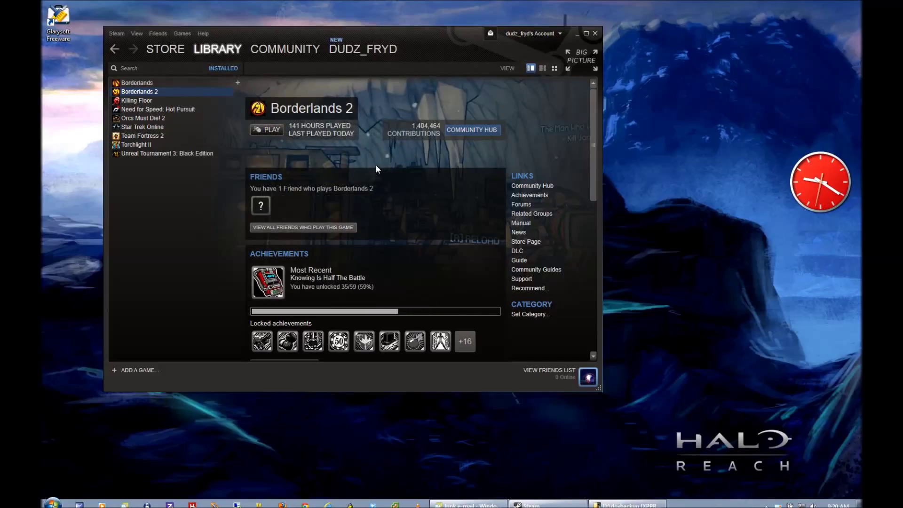
left_click(363, 48)
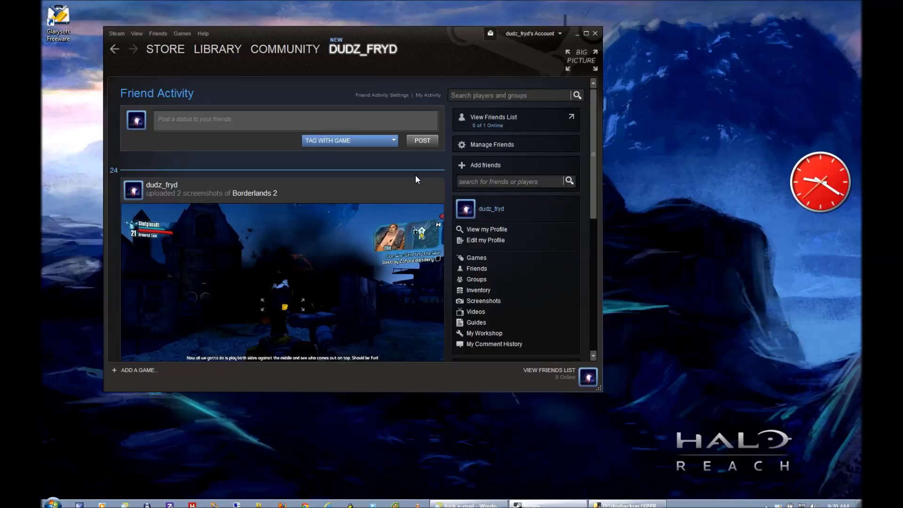
mouse_move(390, 176)
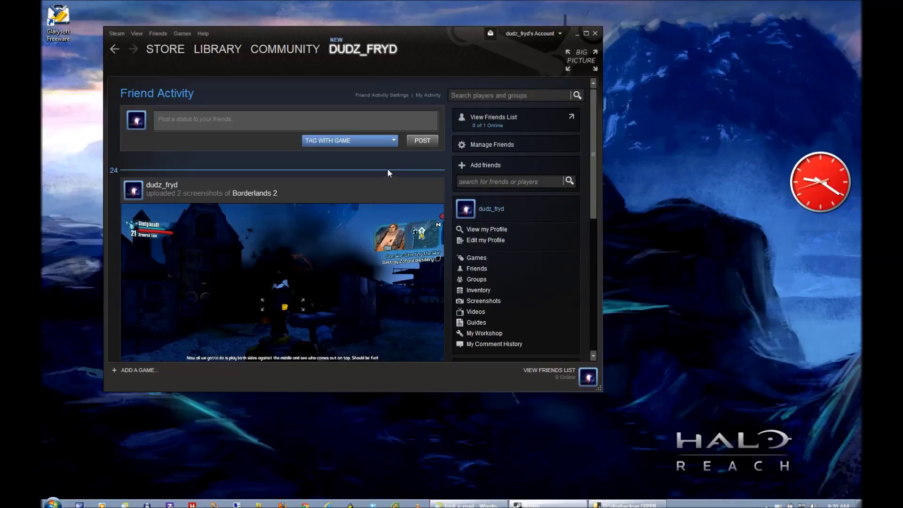
scroll("down", 3)
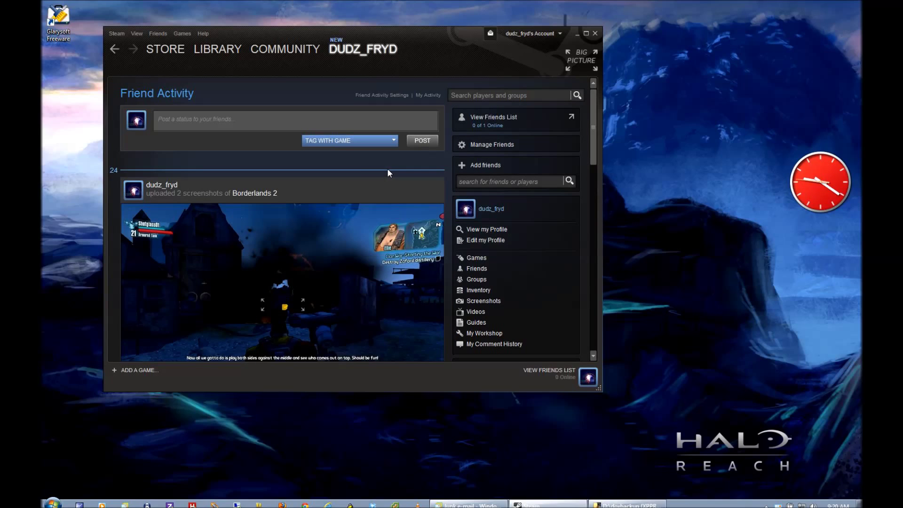
mouse_move(357, 168)
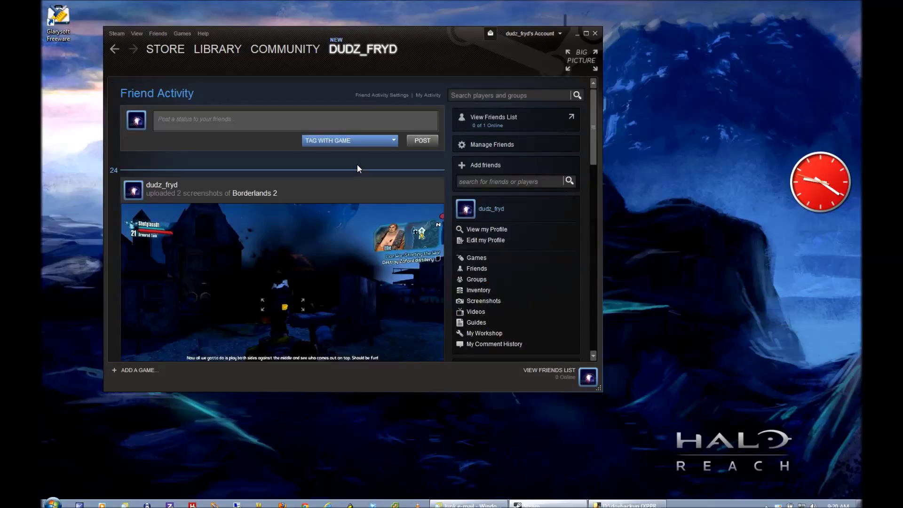
mouse_move(179, 190)
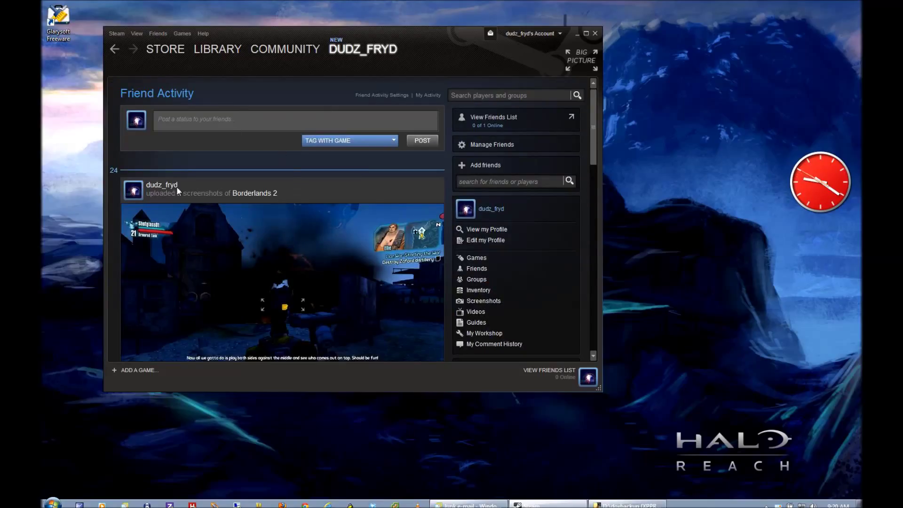
mouse_move(670, 206)
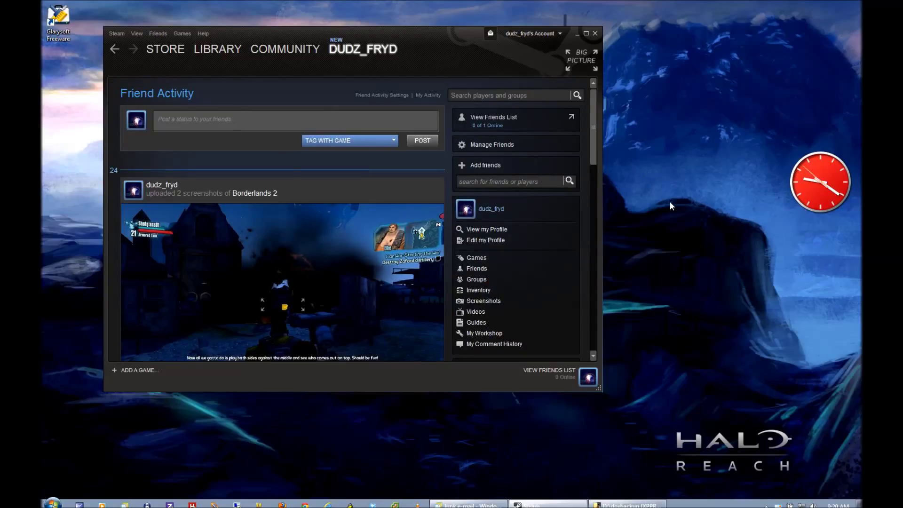
mouse_move(679, 198)
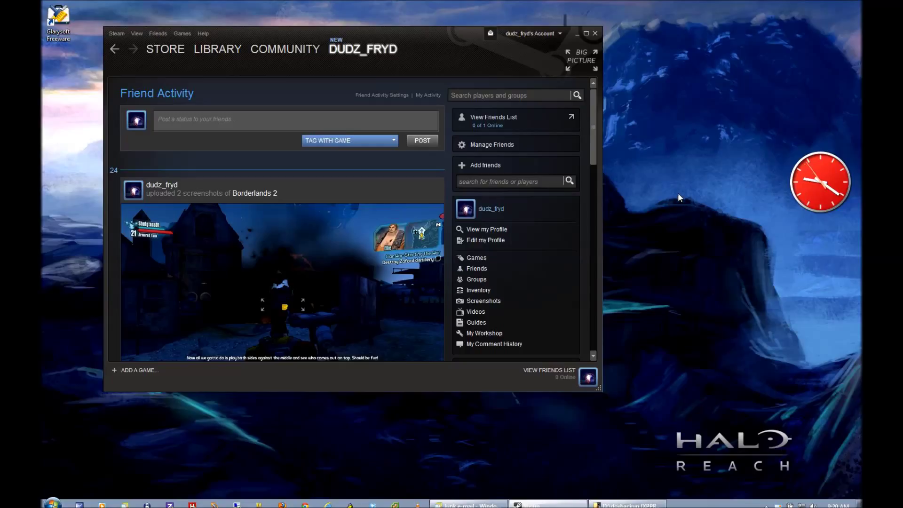
mouse_move(681, 189)
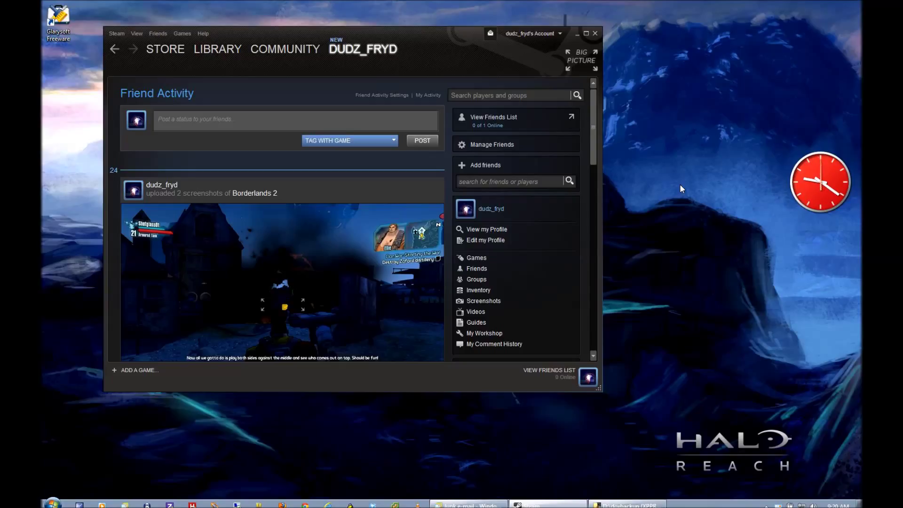
mouse_move(117, 33)
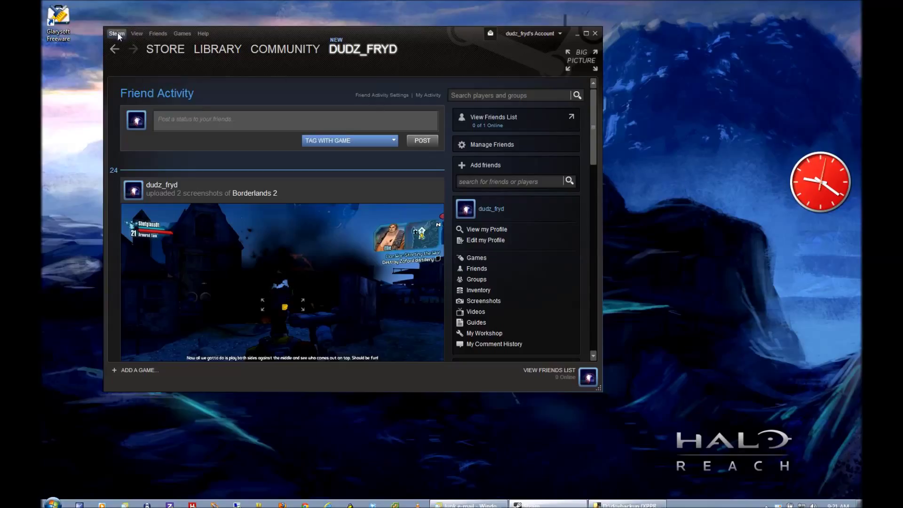
Reopen Steam Settings and show the Steam Library Folders list
left_click(117, 33)
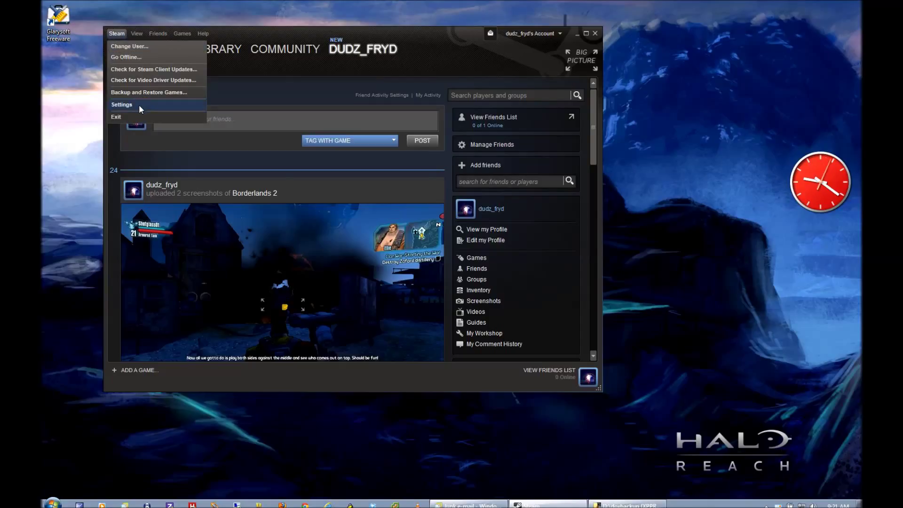
left_click(121, 104)
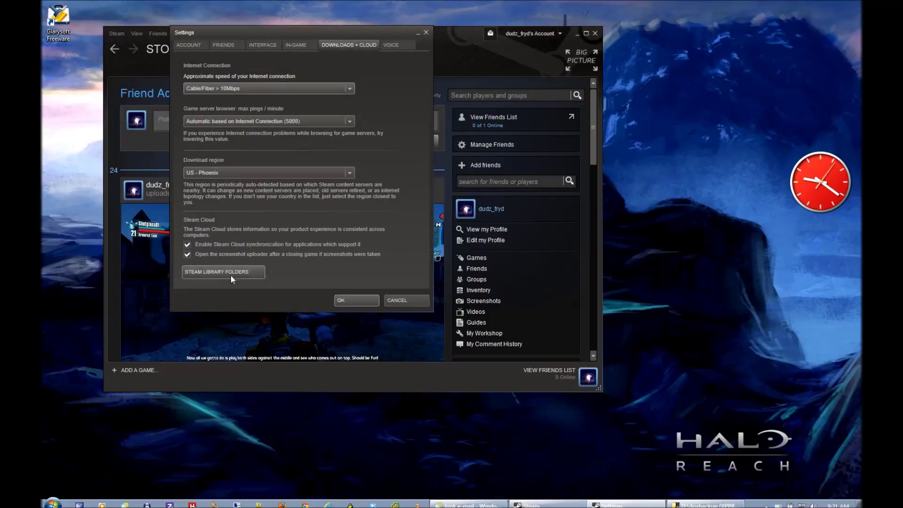
mouse_move(338, 48)
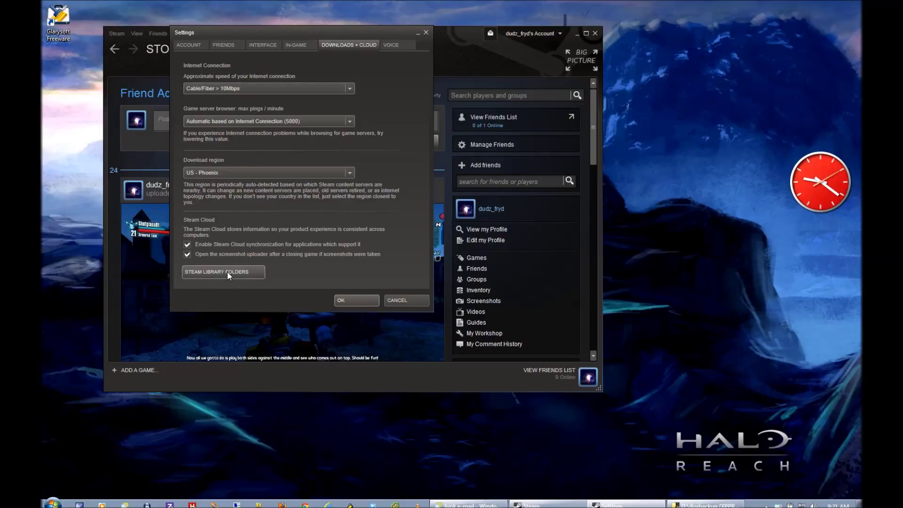
left_click(222, 271)
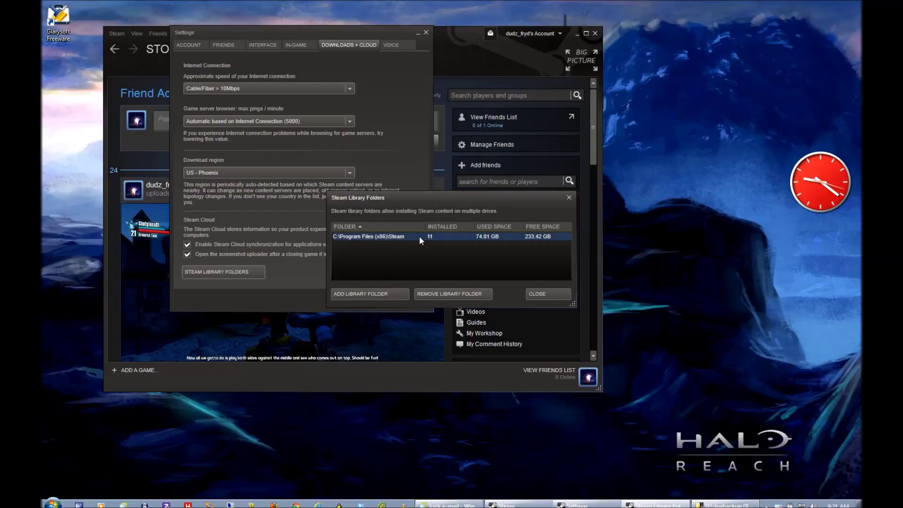
mouse_move(407, 241)
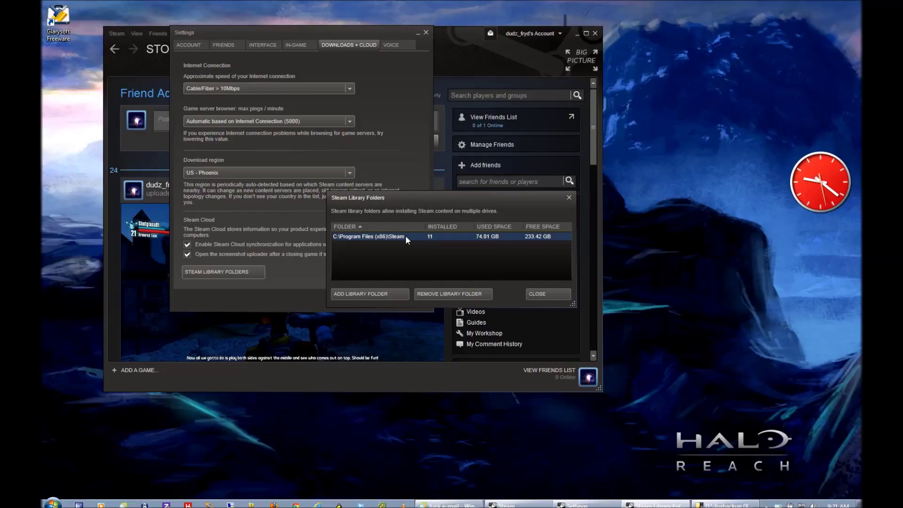
mouse_move(385, 243)
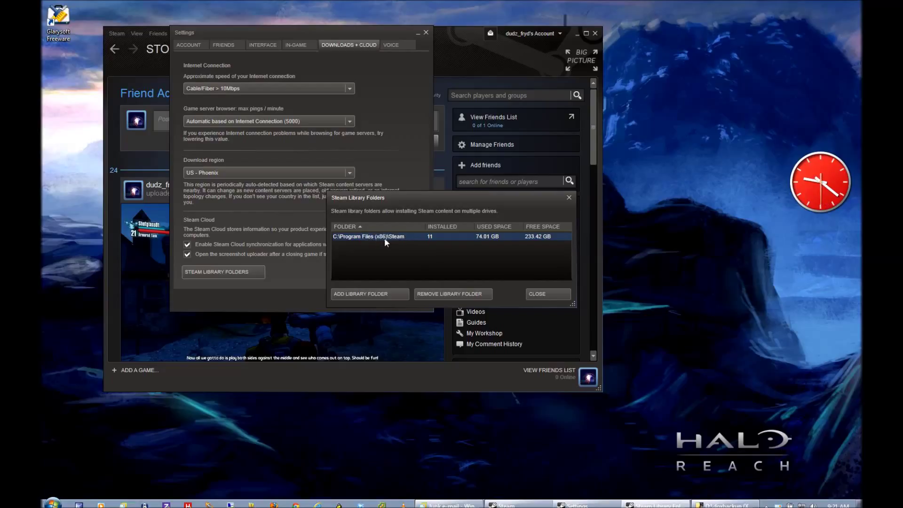
mouse_move(427, 255)
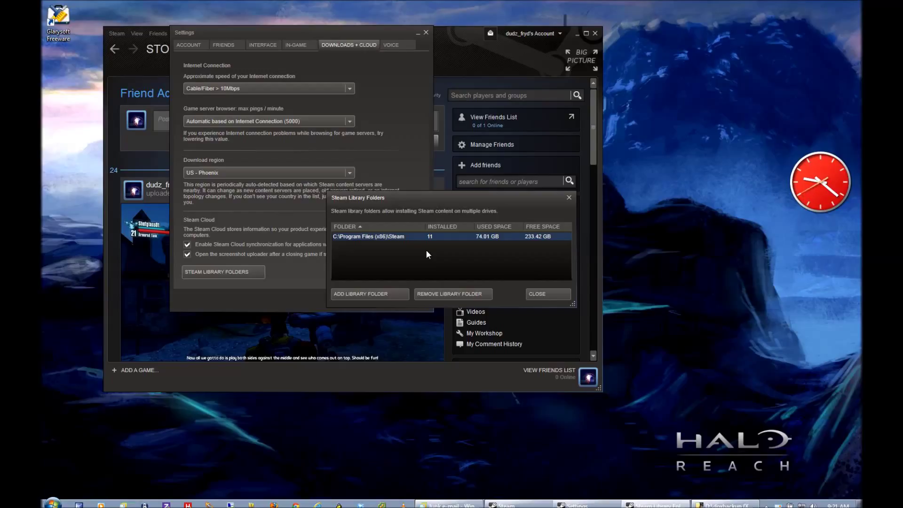
mouse_move(551, 292)
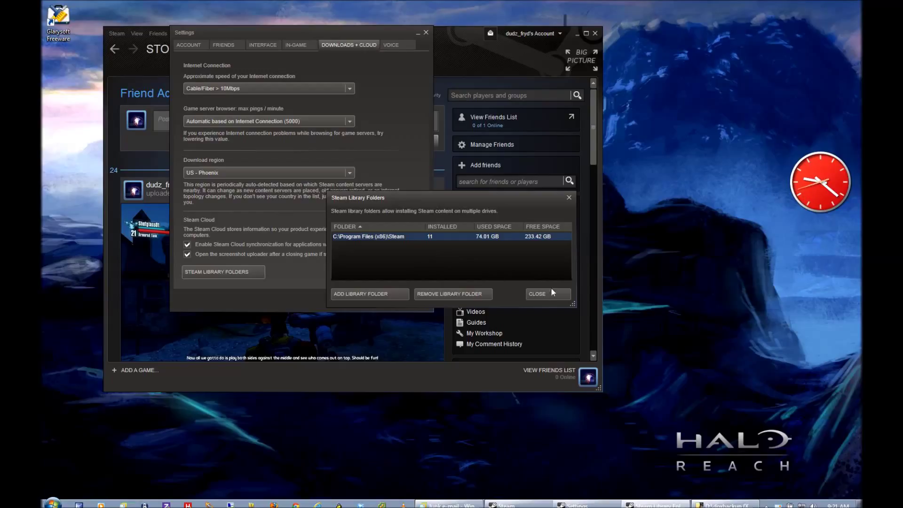
Close the Steam Library Folders list after confirming C:\Program Files (x86)\Steam
left_click(535, 294)
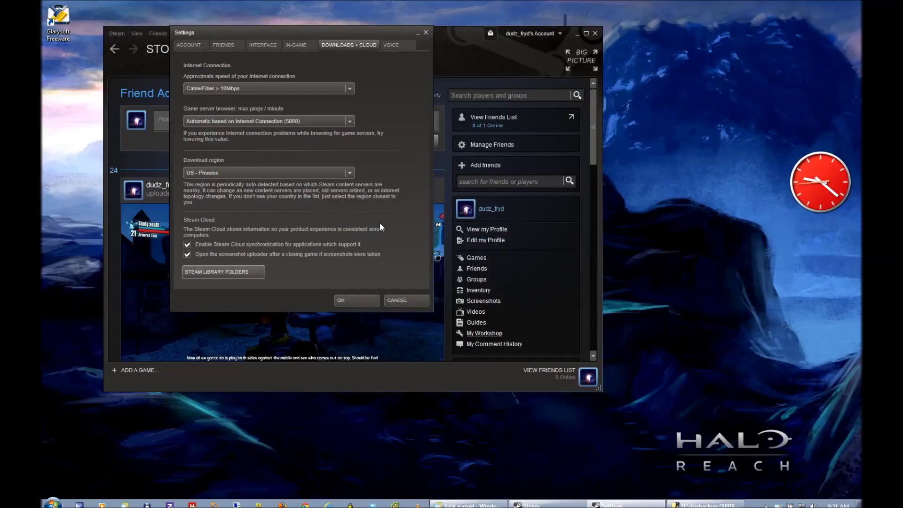
mouse_move(410, 299)
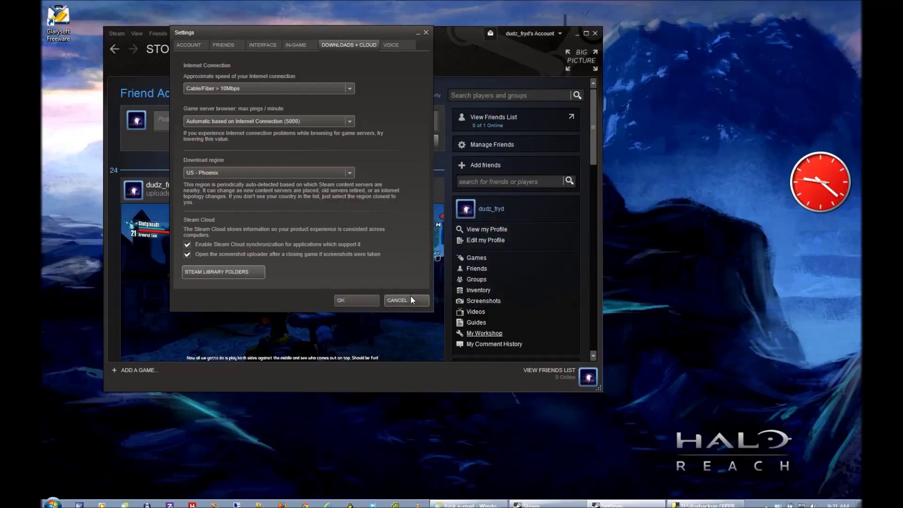
Cancel out of Steam Settings without applying changes
left_click(397, 300)
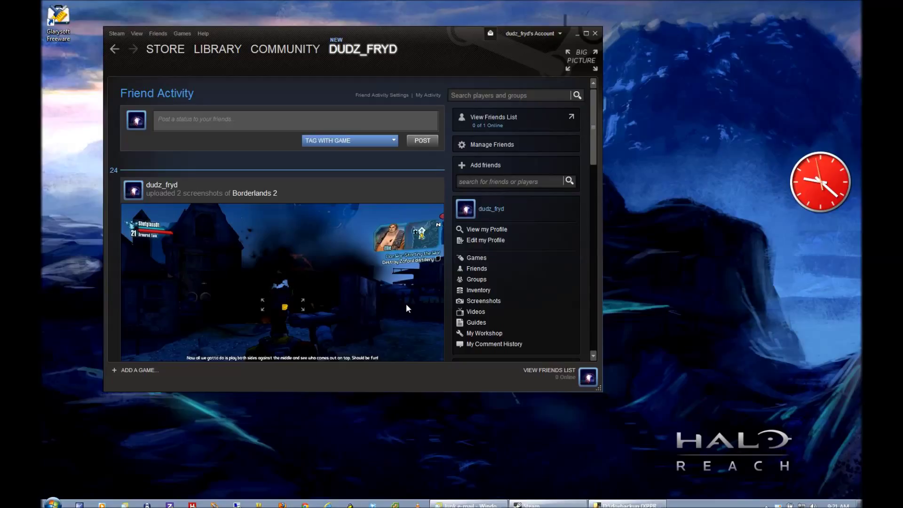
mouse_move(371, 310)
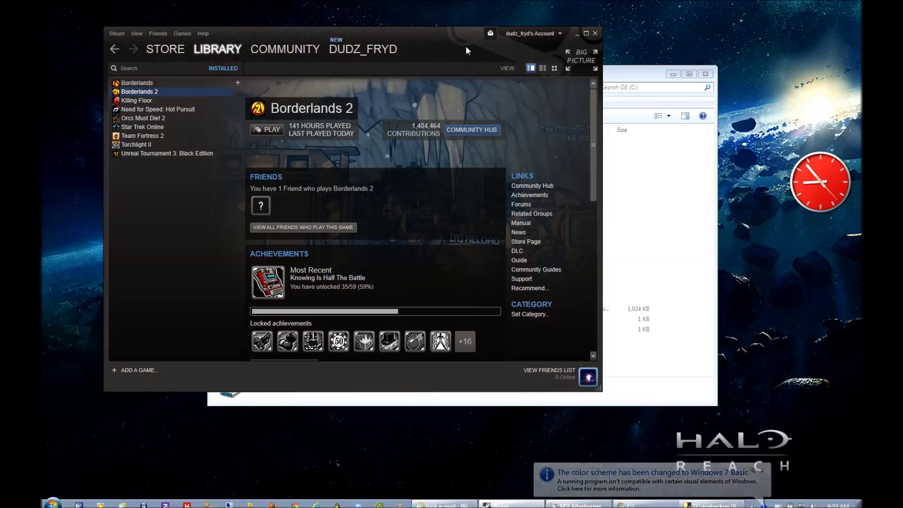
Recheck the library folder location in Steam Settings, then close the folder list
left_click(116, 33)
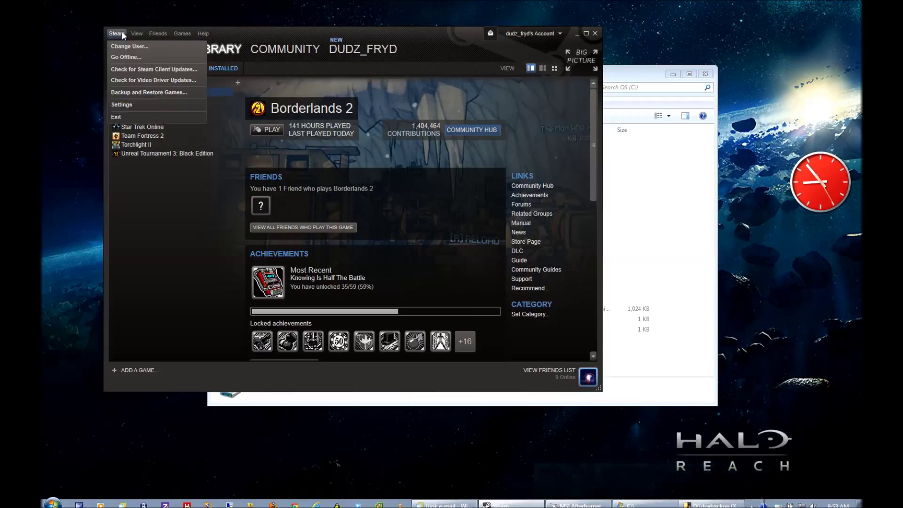
left_click(121, 104)
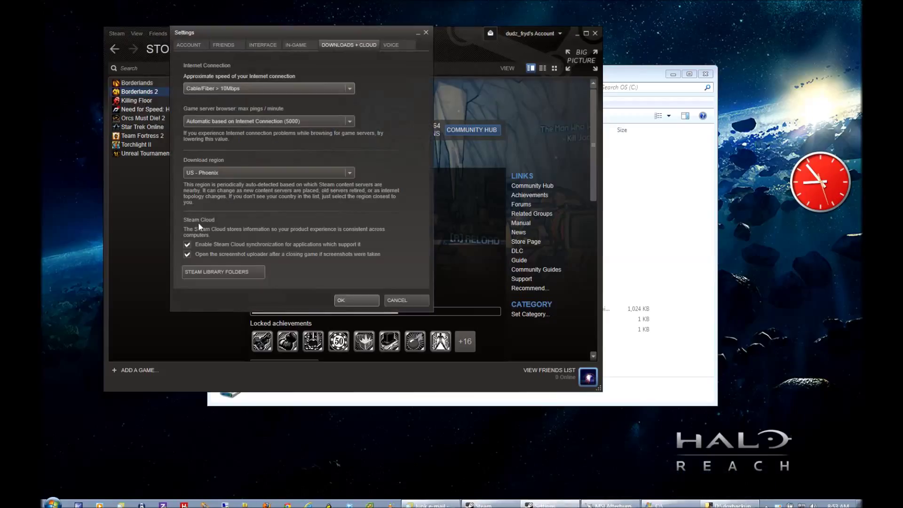
left_click(222, 271)
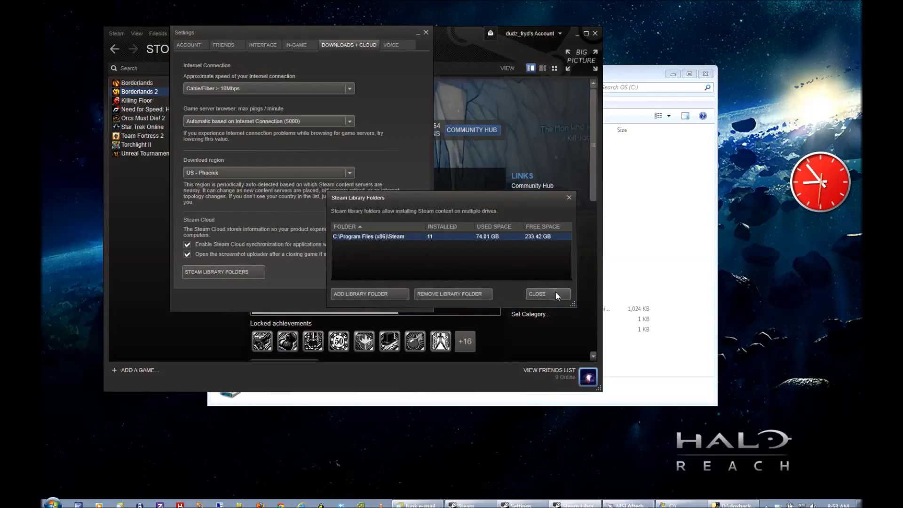
left_click(535, 294)
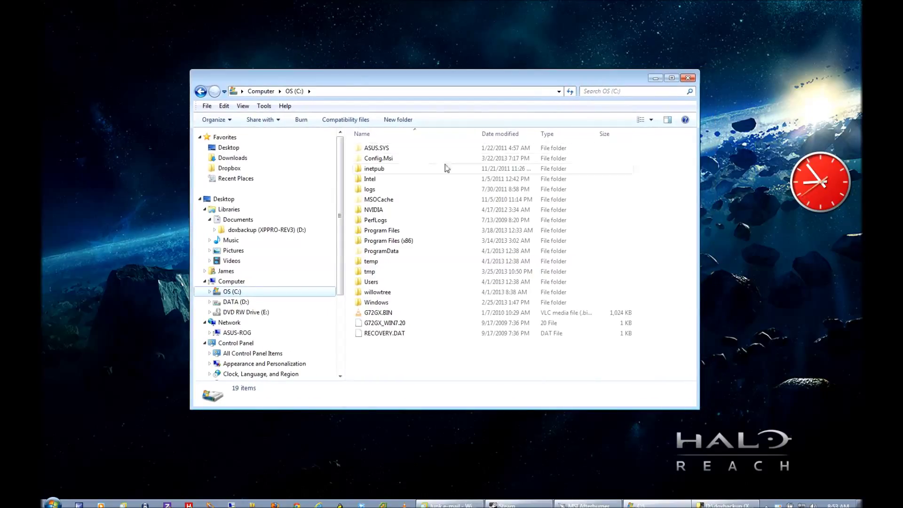
mouse_move(435, 199)
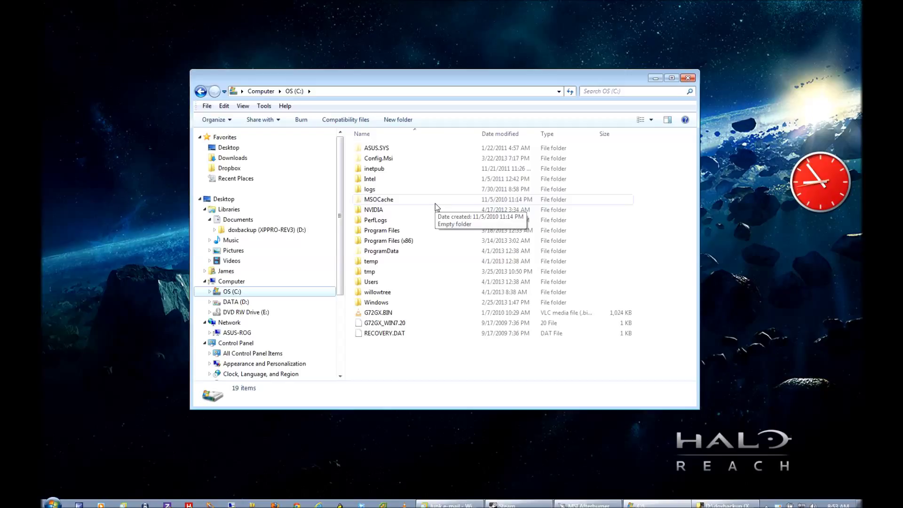
mouse_move(403, 241)
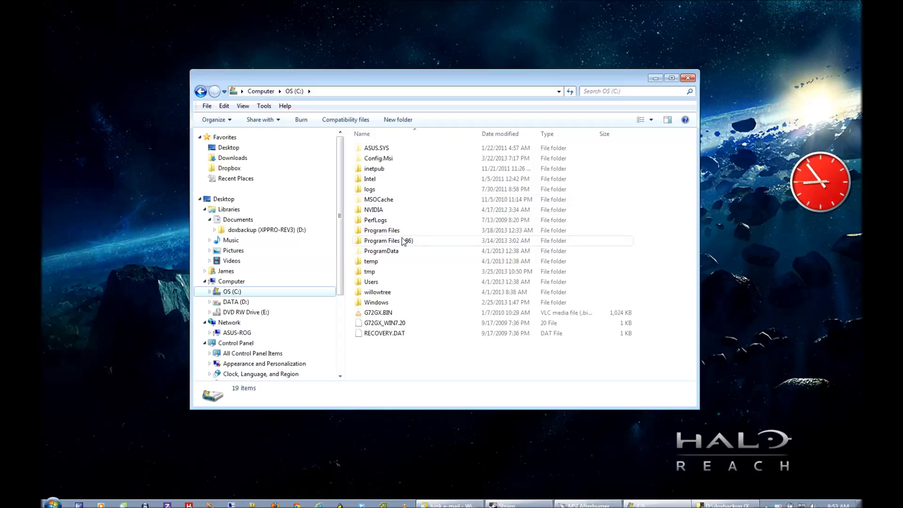
mouse_move(385, 260)
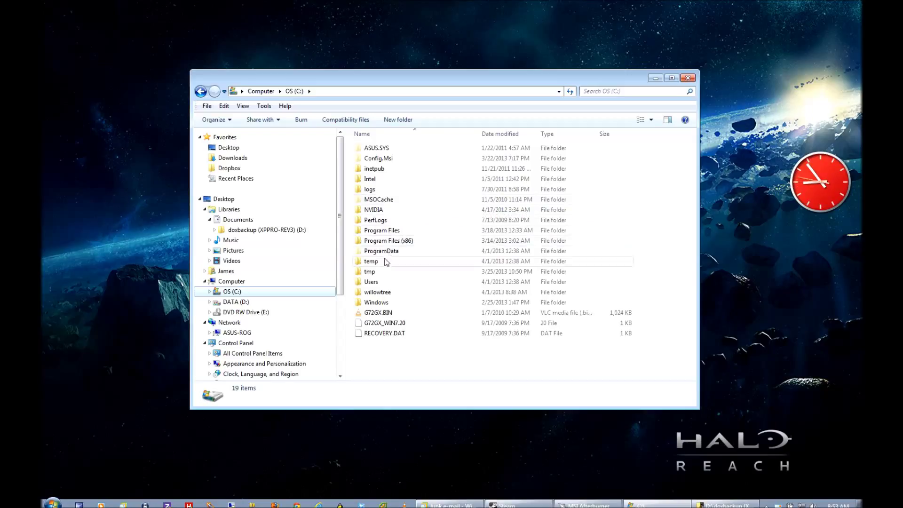
mouse_move(396, 265)
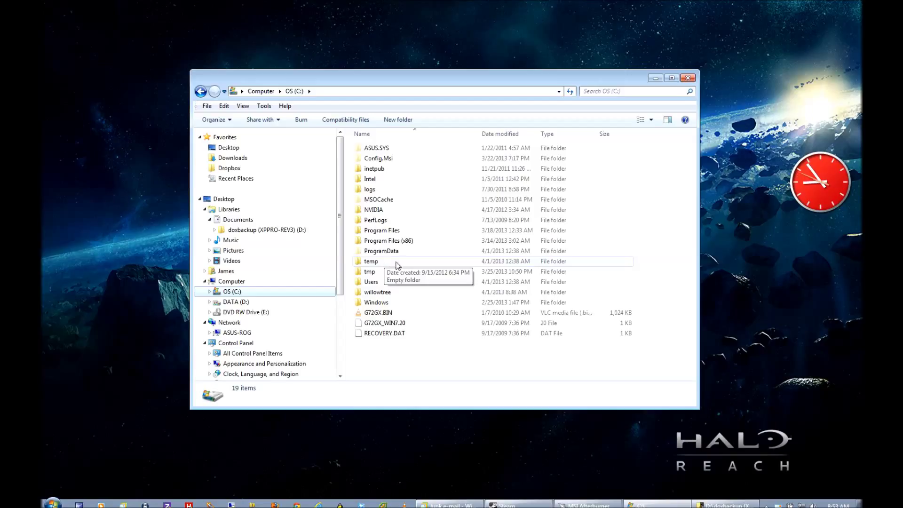
mouse_move(383, 285)
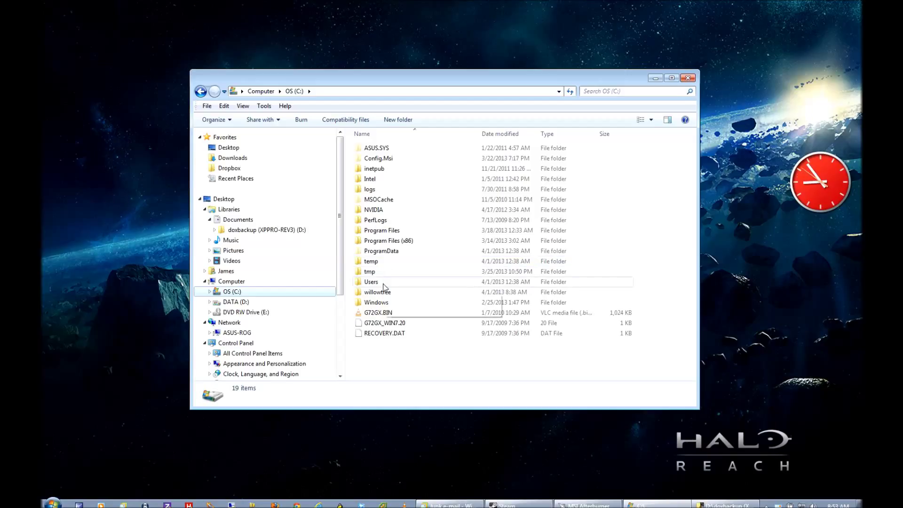
mouse_move(371, 282)
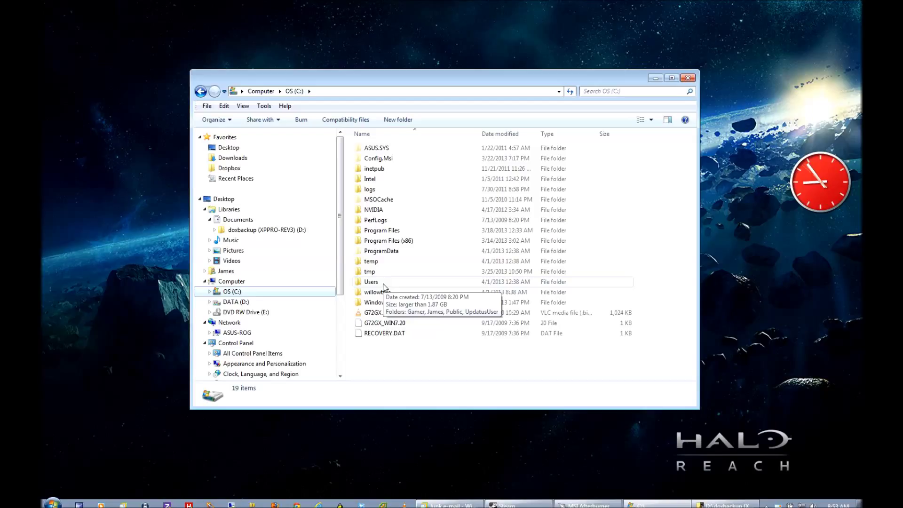
mouse_move(402, 286)
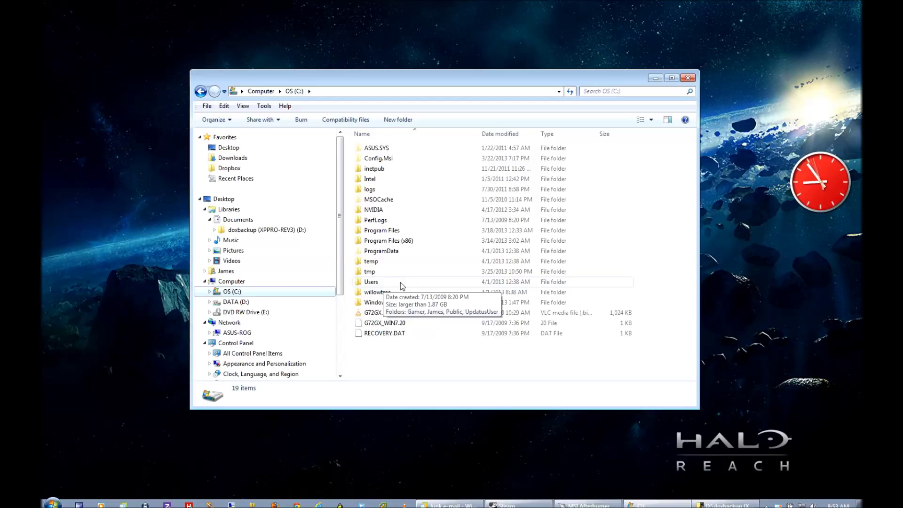
mouse_move(421, 295)
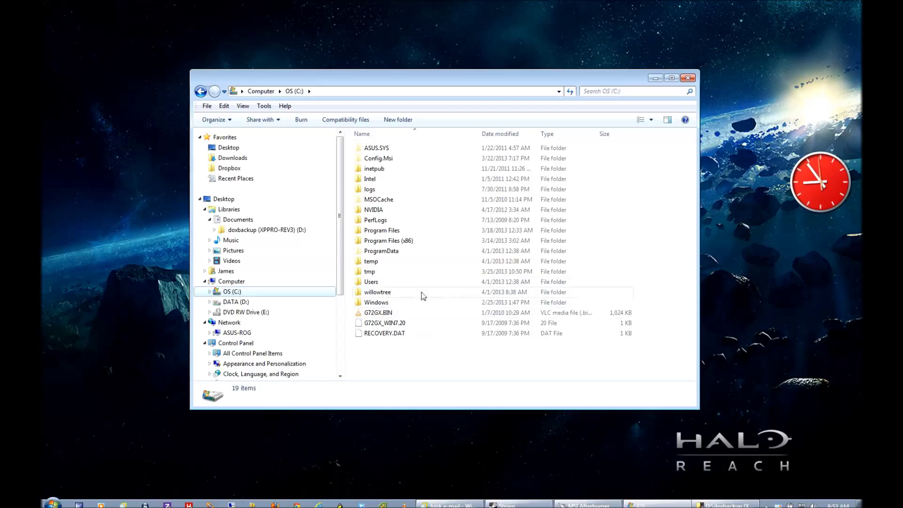
Enter the Users folder from the C: drive root
double_click(370, 282)
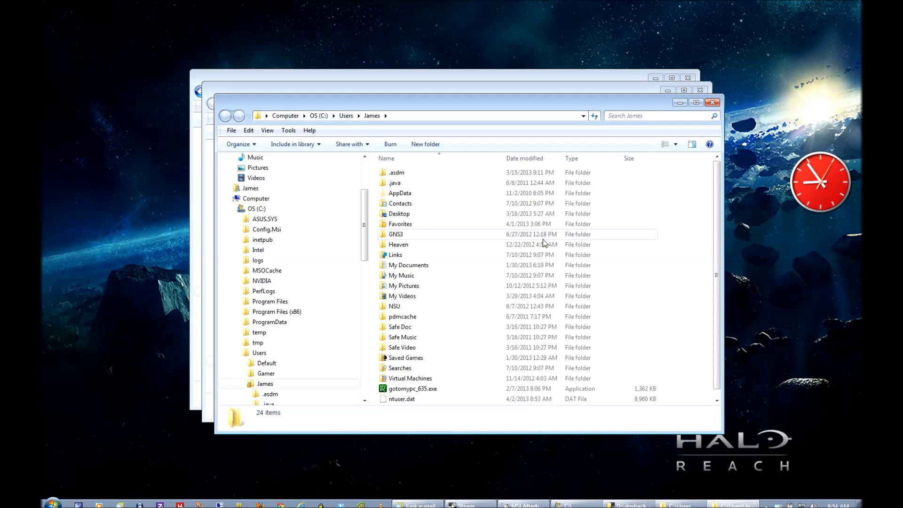
mouse_move(415, 193)
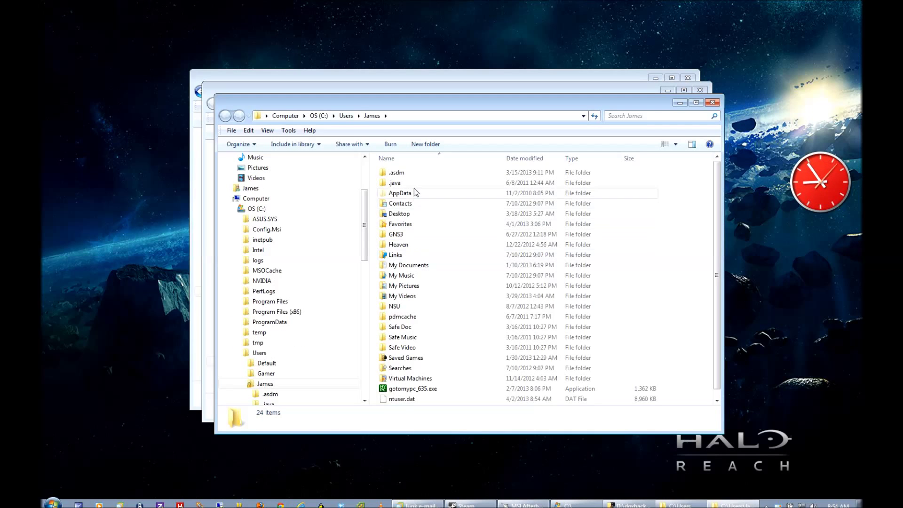
mouse_move(424, 265)
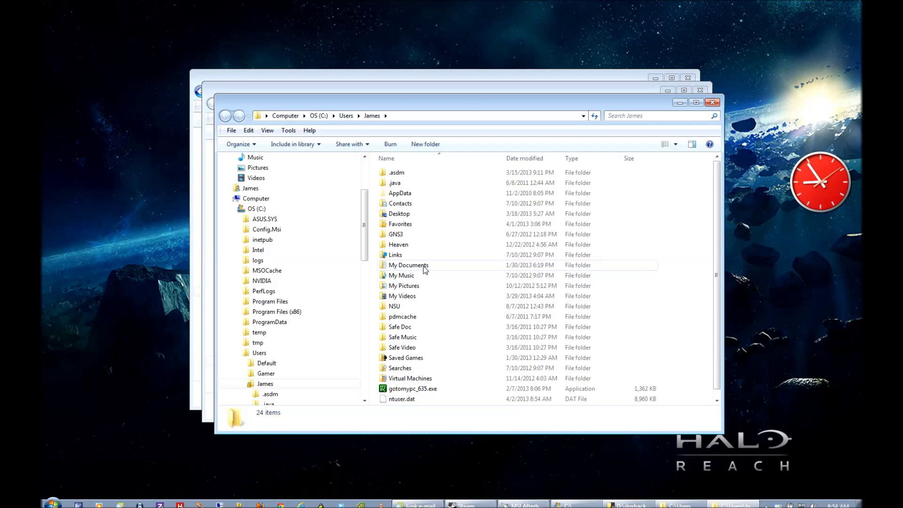
Go into My Documents and then My Games under the James user folder
double_click(408, 265)
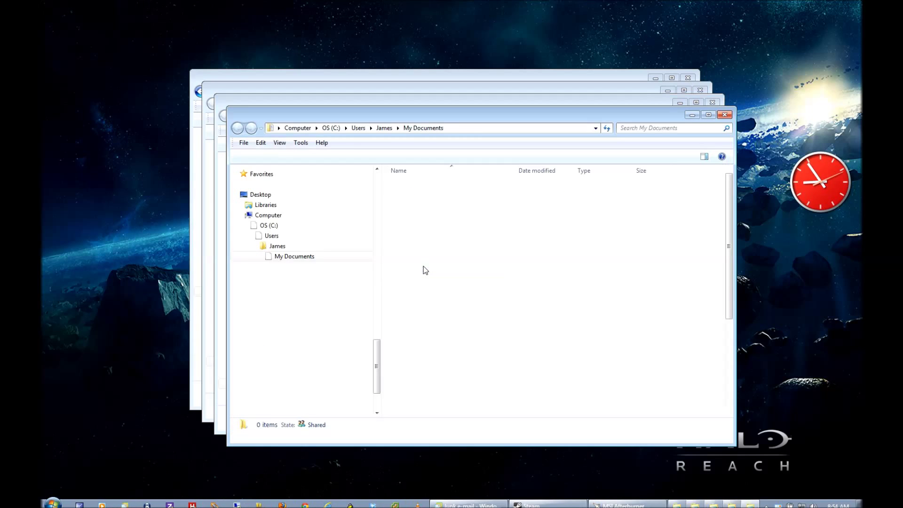
left_click(294, 256)
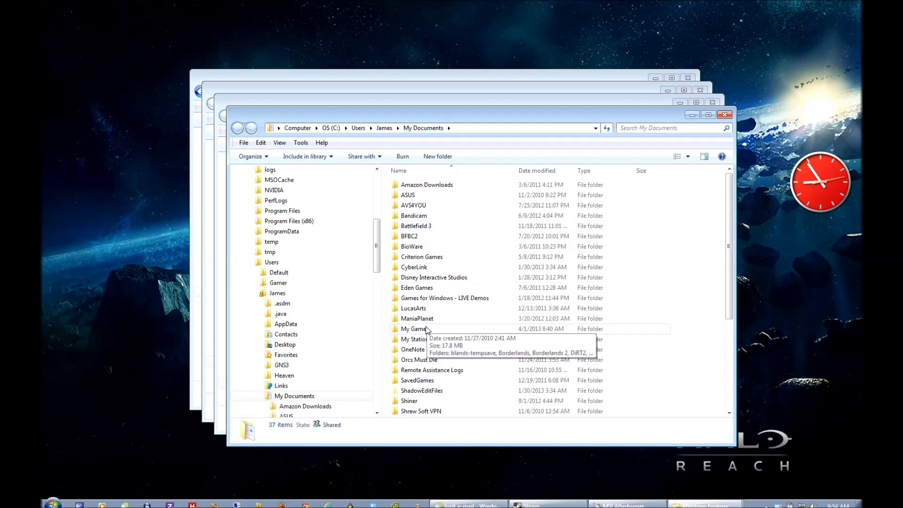
double_click(414, 328)
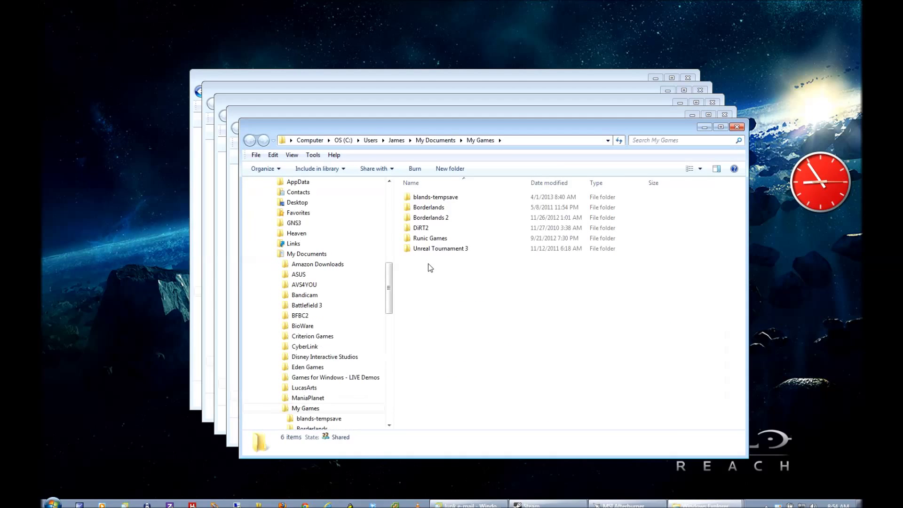
mouse_move(429, 242)
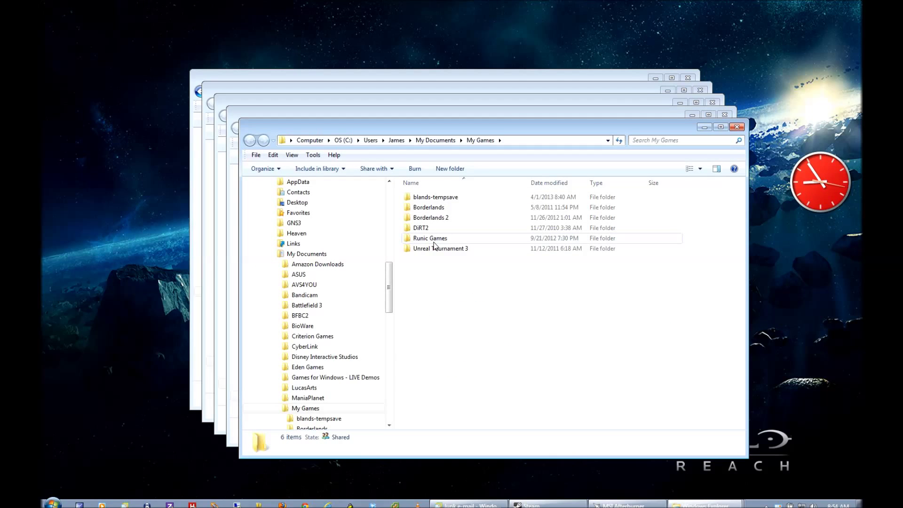
mouse_move(430, 238)
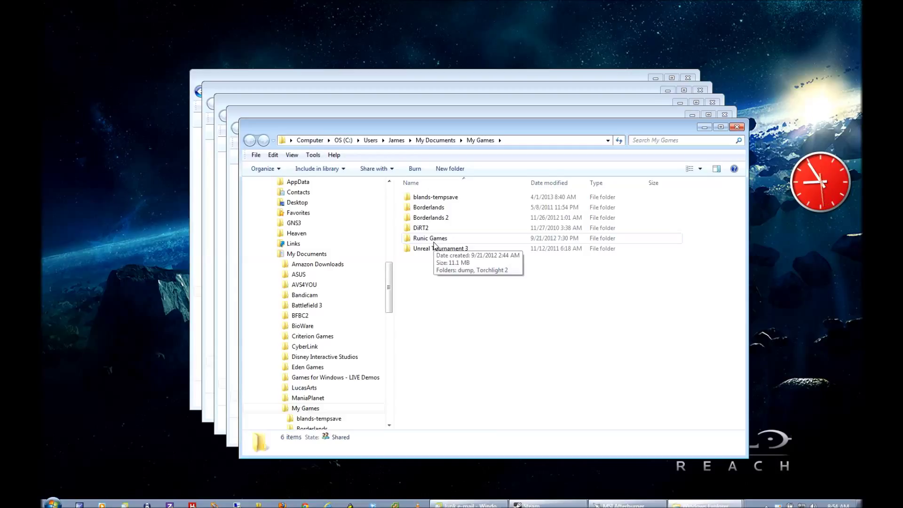
mouse_move(425, 207)
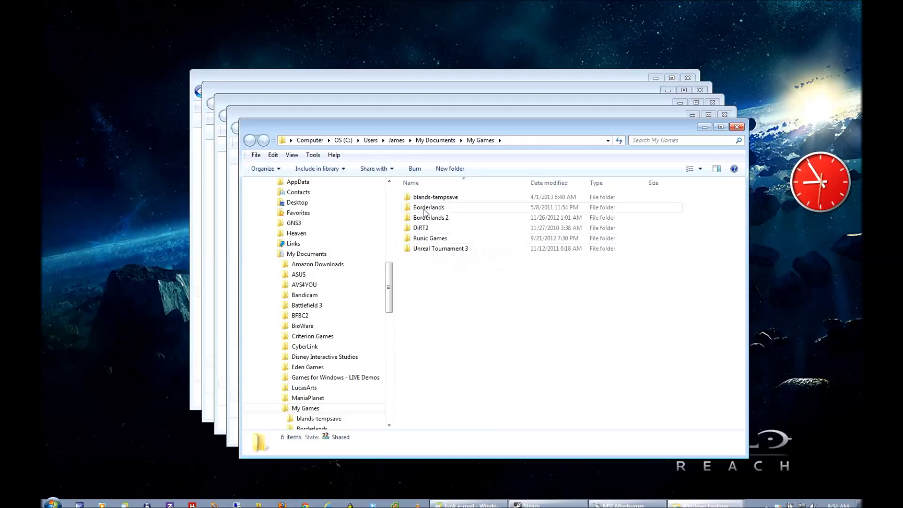
mouse_move(431, 217)
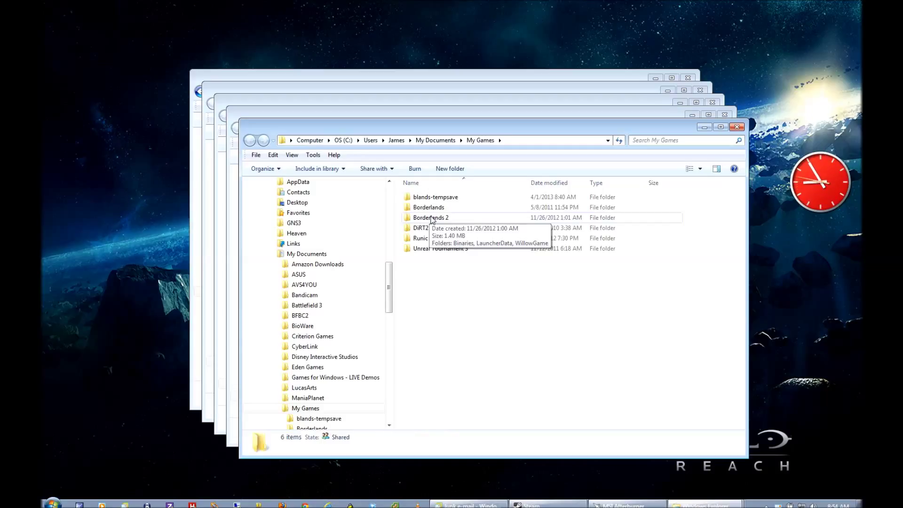
mouse_move(506, 291)
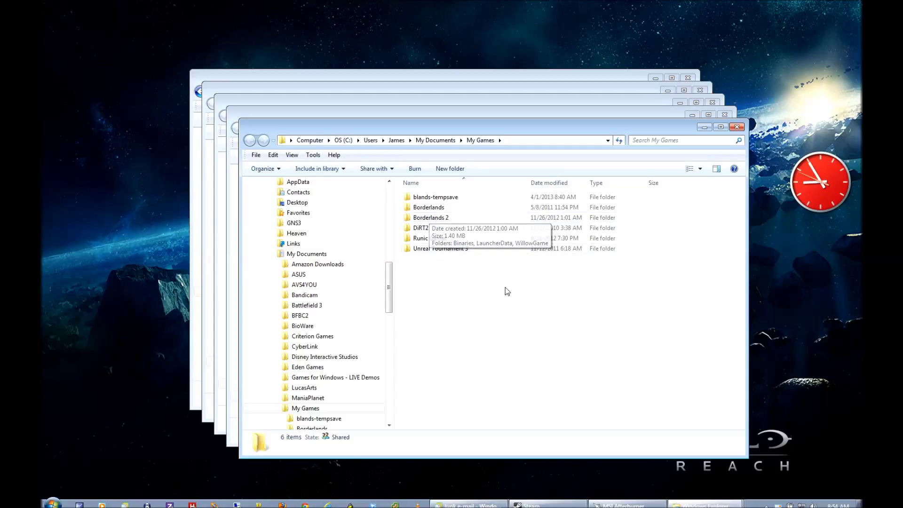
mouse_move(455, 248)
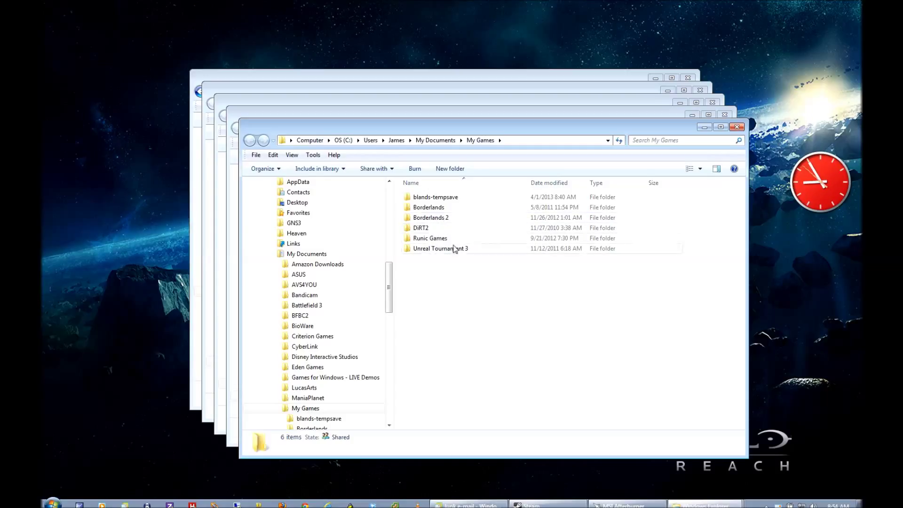
mouse_move(396, 143)
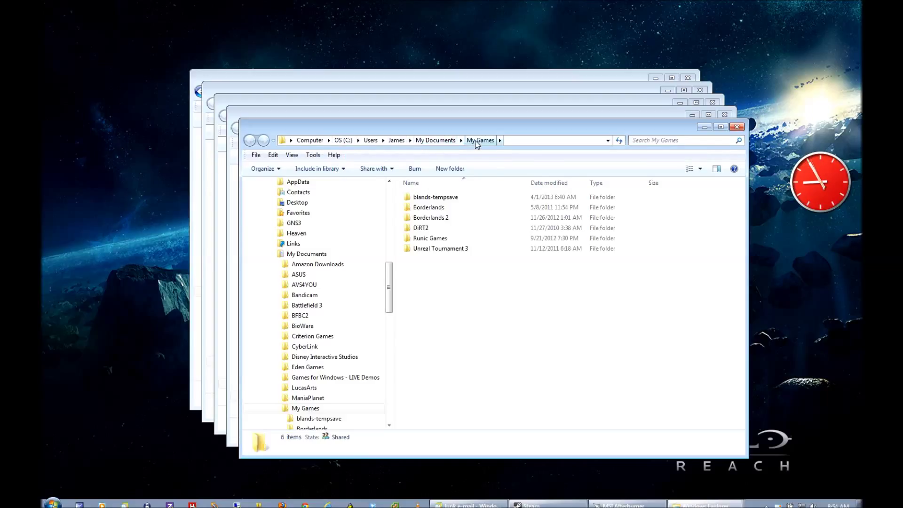
mouse_move(463, 149)
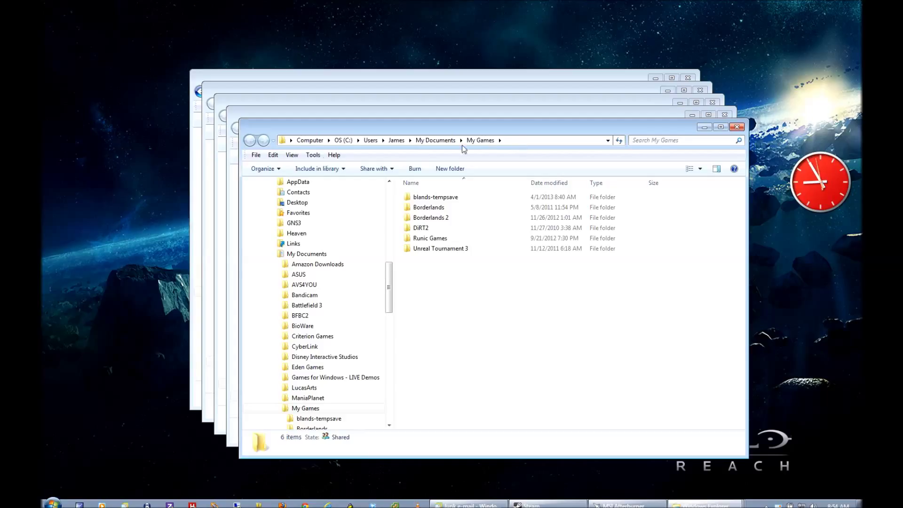
mouse_move(443, 262)
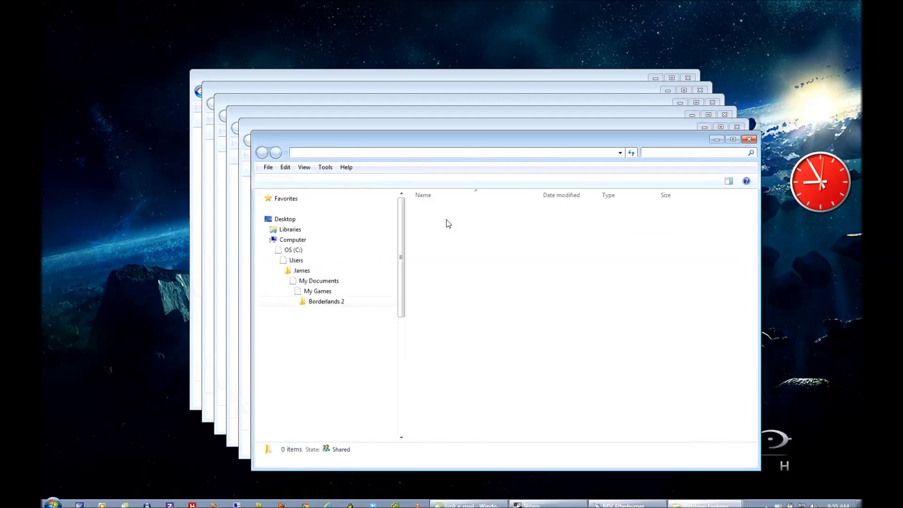
Descend through Borderlands 2 > WillowGame > SaveData and select the numbered profile folder
double_click(326, 301)
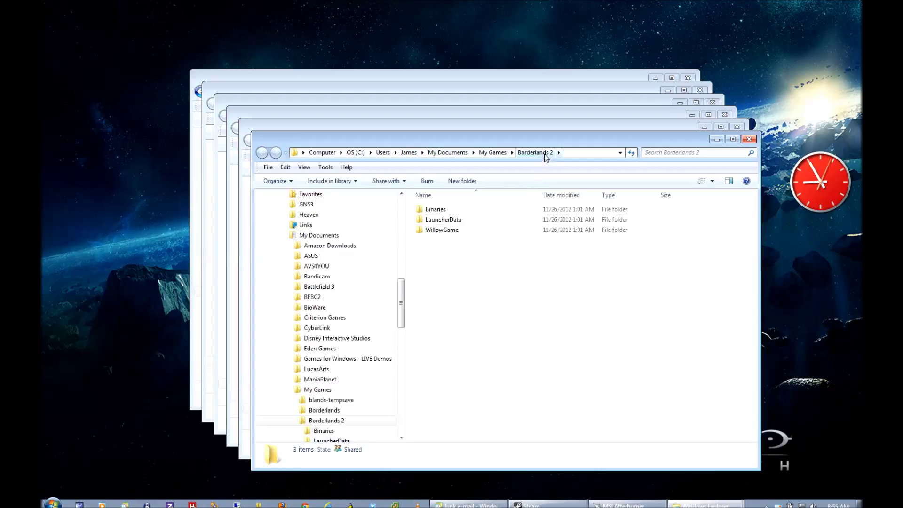
mouse_move(472, 257)
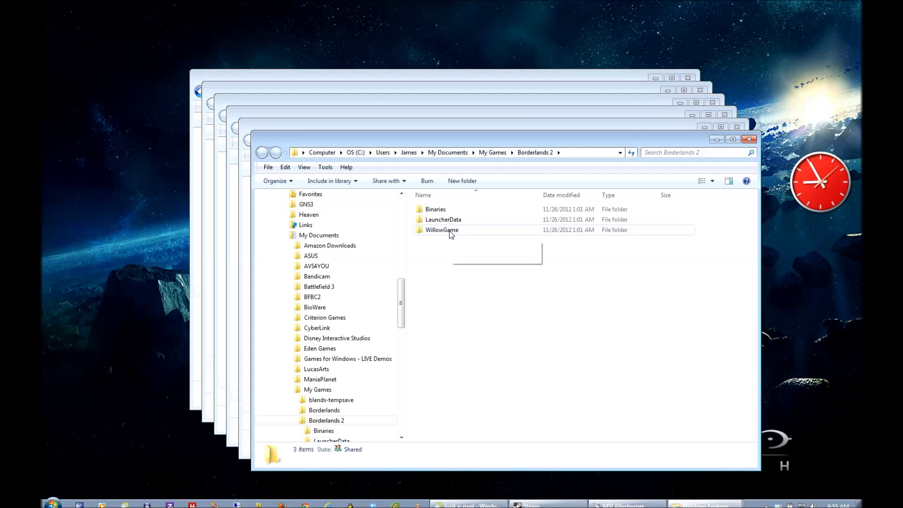
double_click(442, 229)
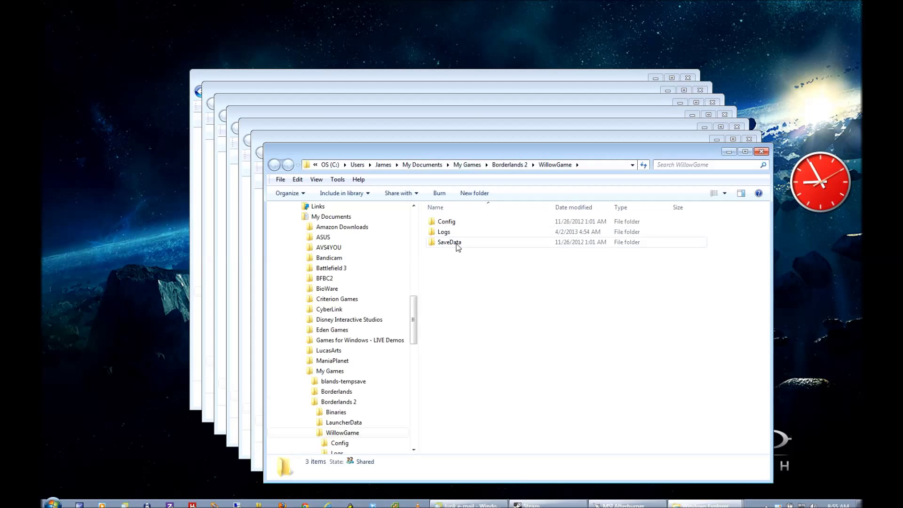
double_click(449, 242)
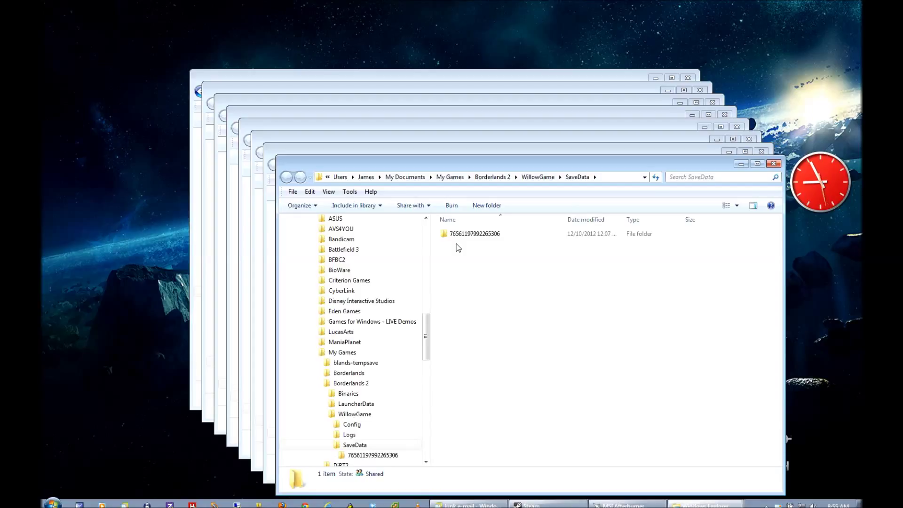
mouse_move(494, 245)
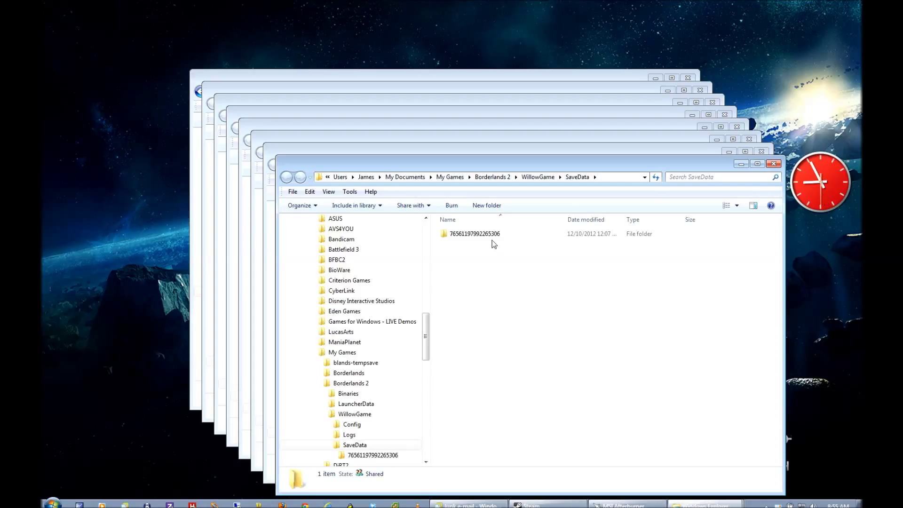
left_click(474, 233)
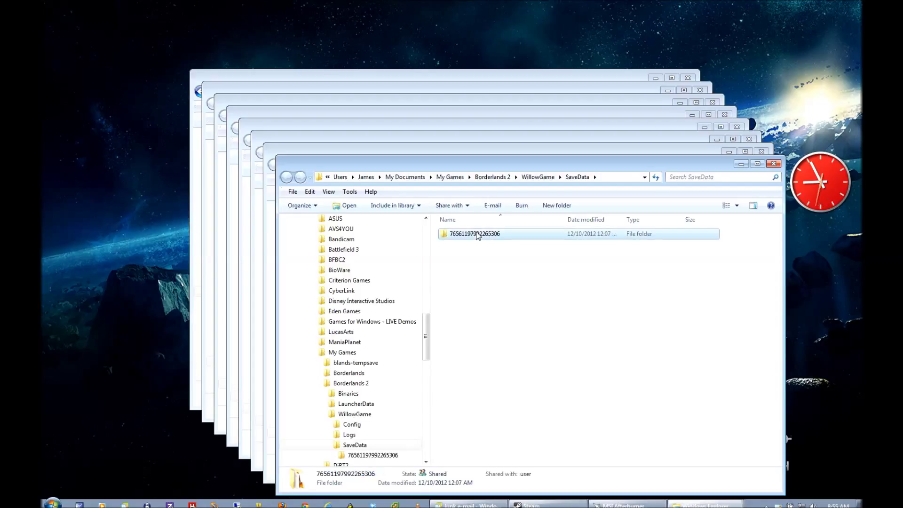
Enter the profile folder and select Save0001.sav together with save0001.sav.bak
double_click(474, 233)
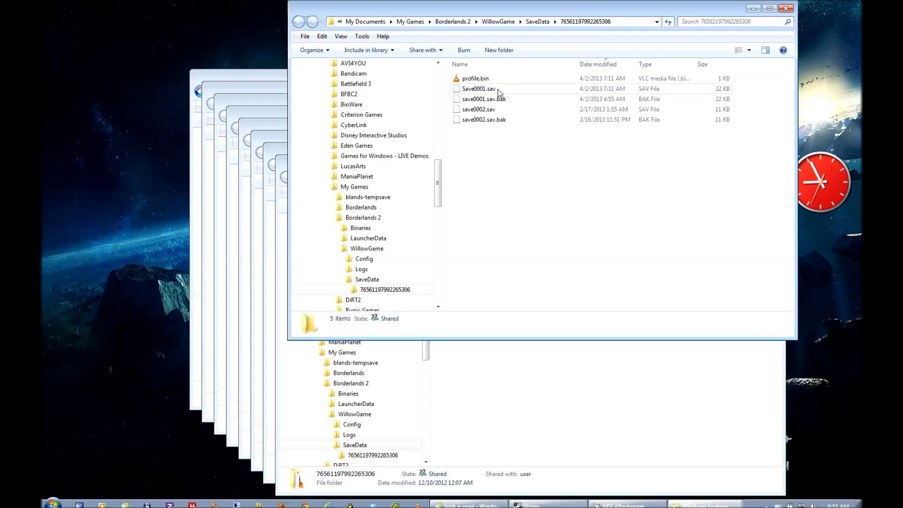
mouse_move(478, 89)
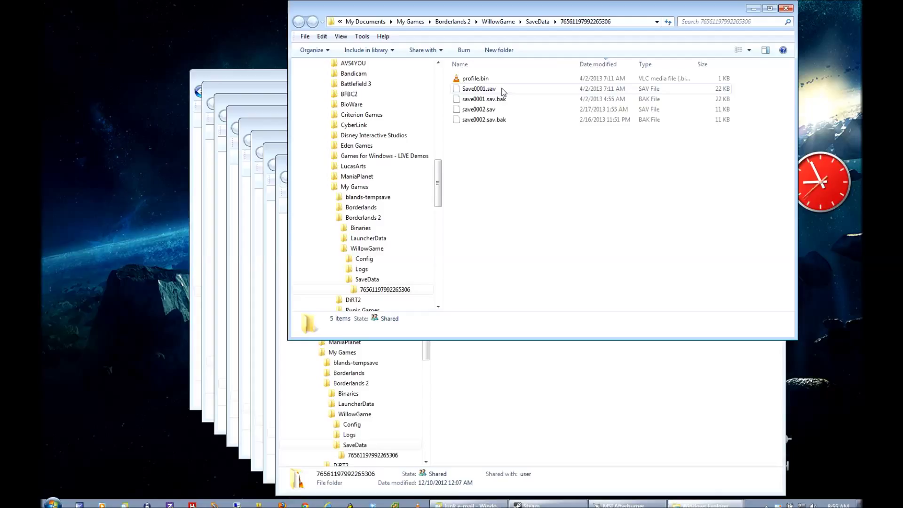
mouse_move(478, 88)
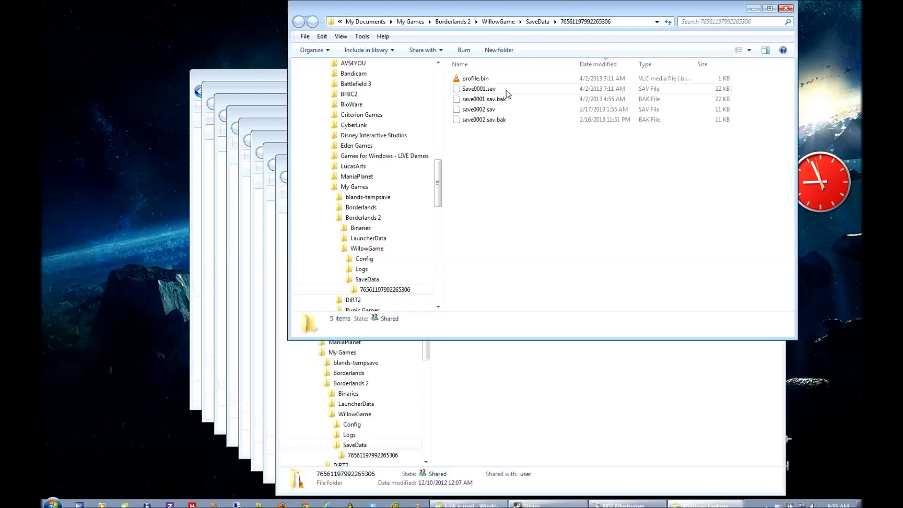
left_click(478, 89)
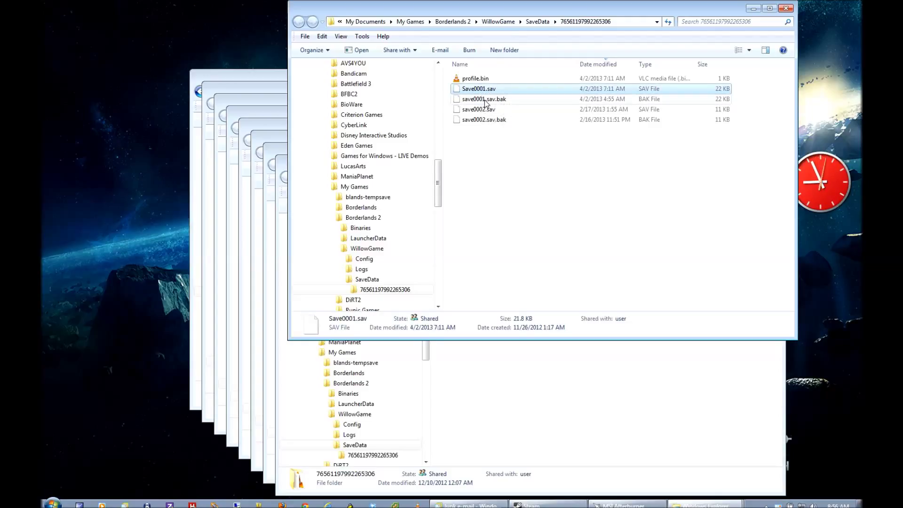
left_click(483, 99)
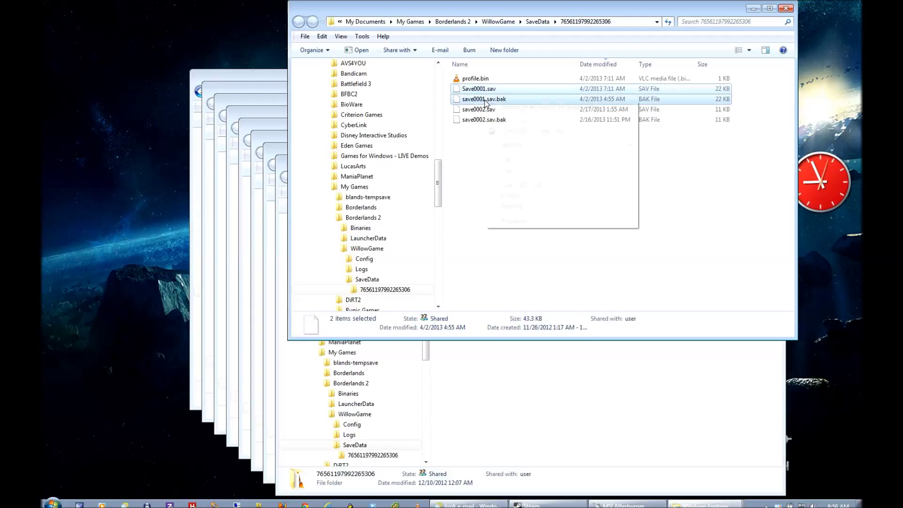
Bring up the context menu for the two selected Save0001 files
right_click(482, 99)
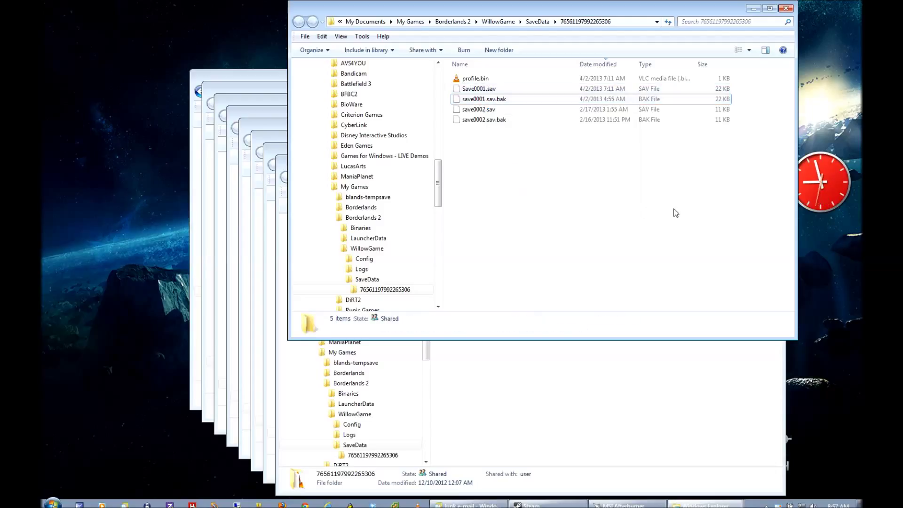
mouse_move(498, 50)
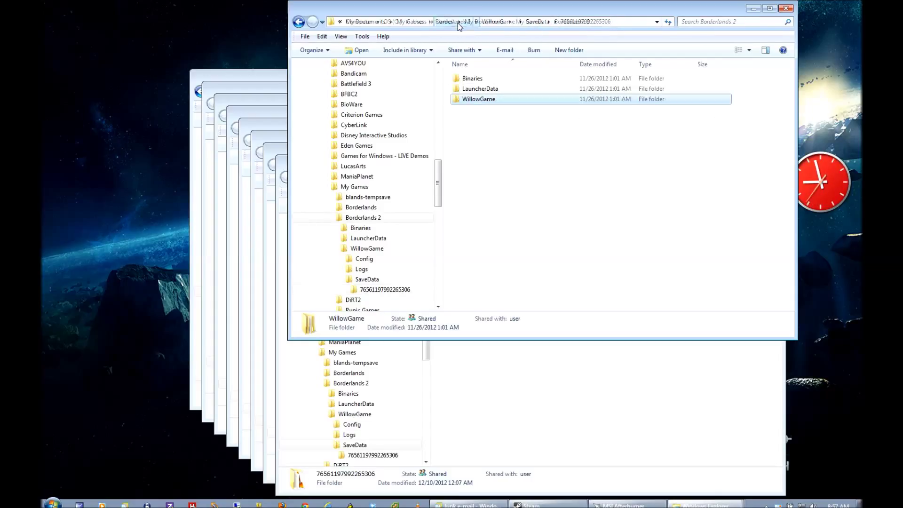
Jump from the current folder back to the root of the OS (C:) drive
left_click(485, 22)
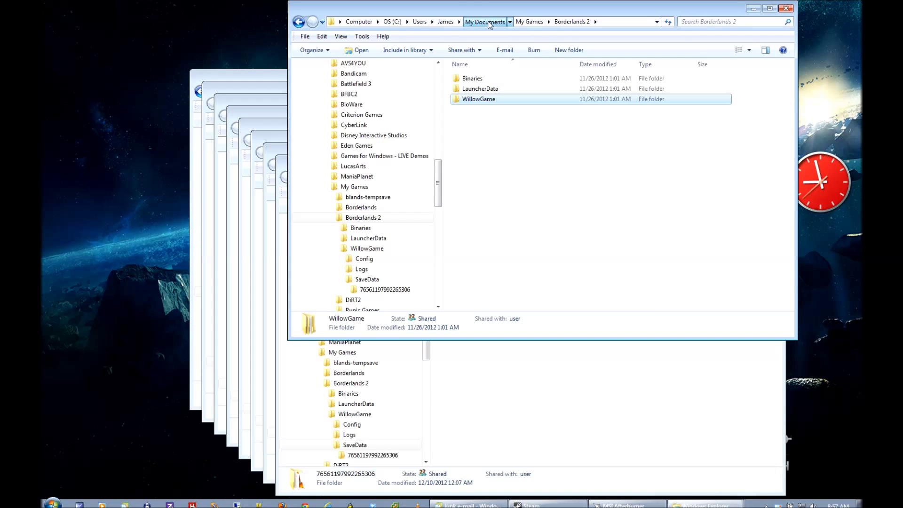
left_click(390, 22)
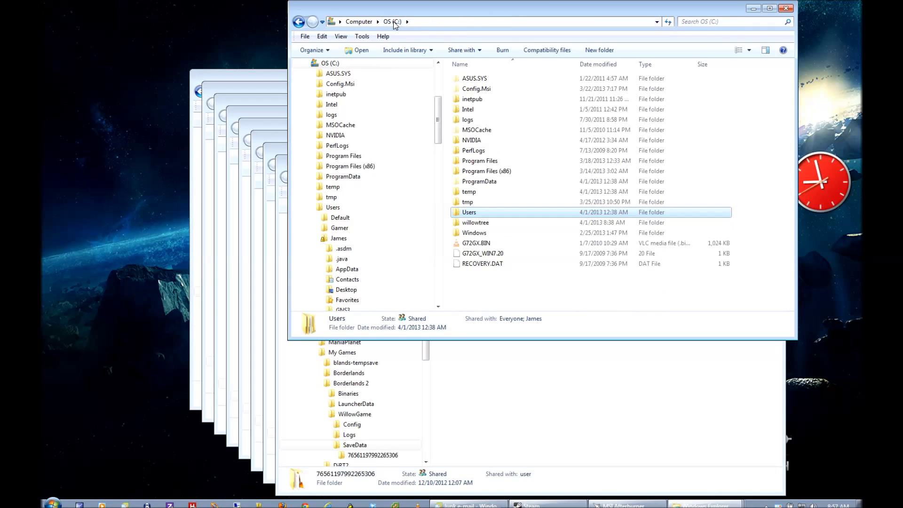
mouse_move(484, 45)
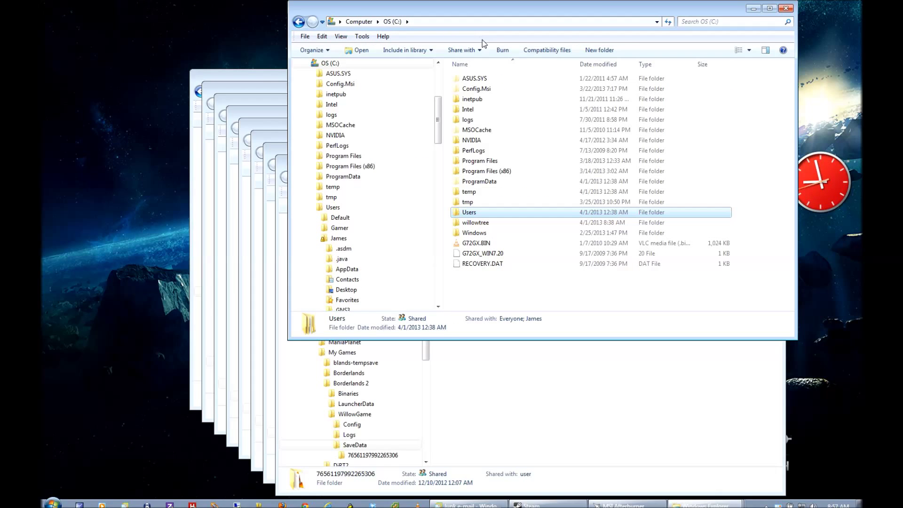
mouse_move(506, 219)
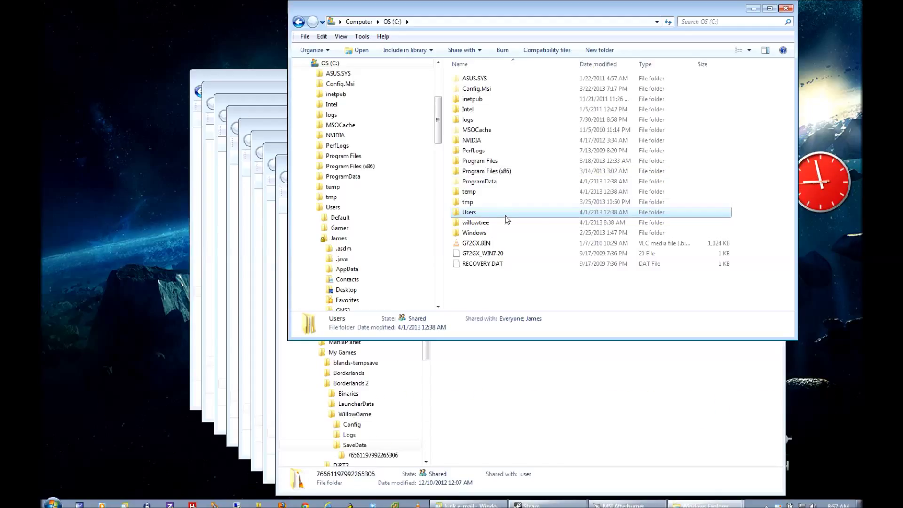
Drill from C: through Users and the user folder into My Documents\My Games
double_click(468, 211)
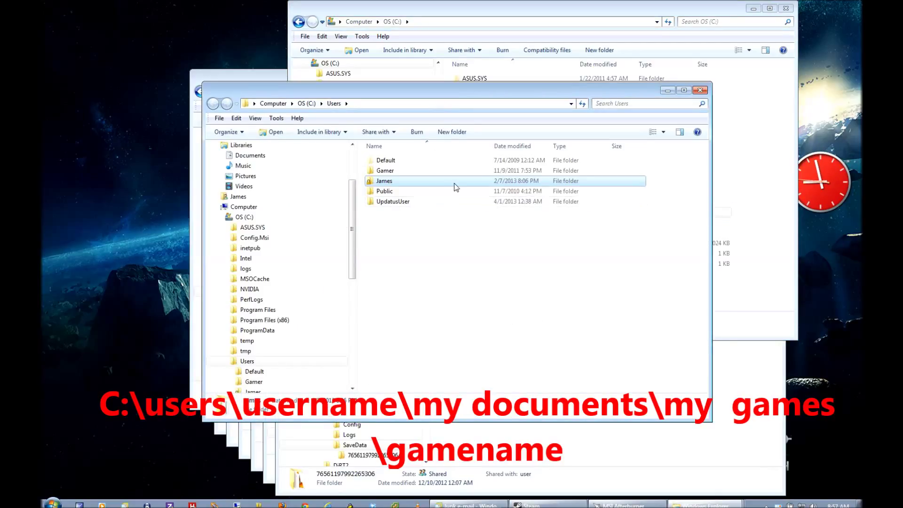
double_click(384, 181)
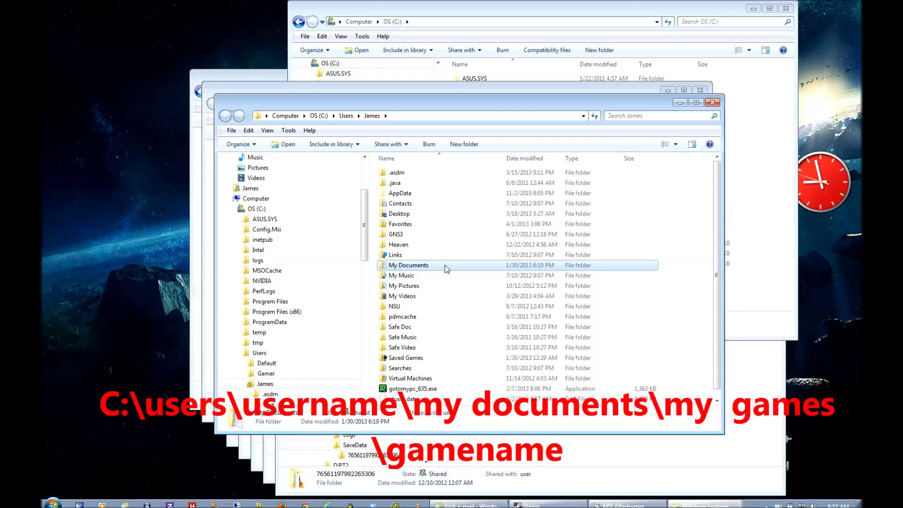
double_click(408, 266)
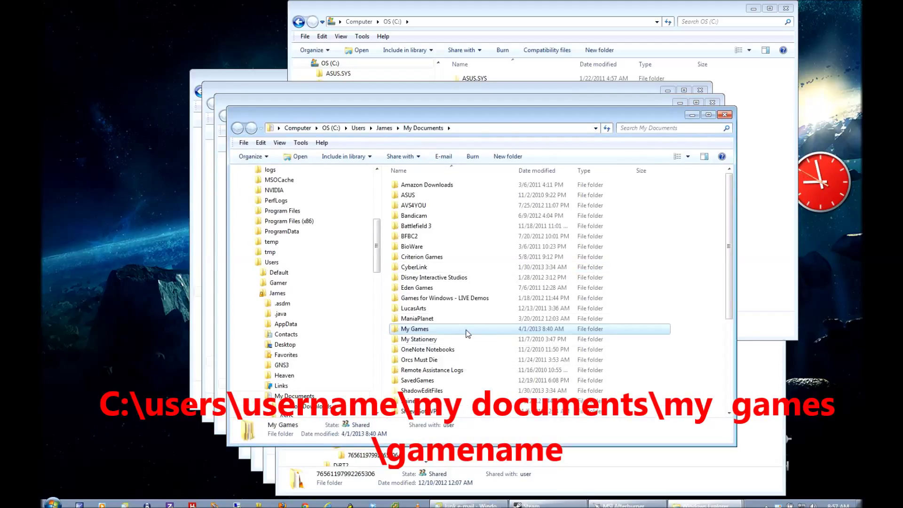
double_click(414, 329)
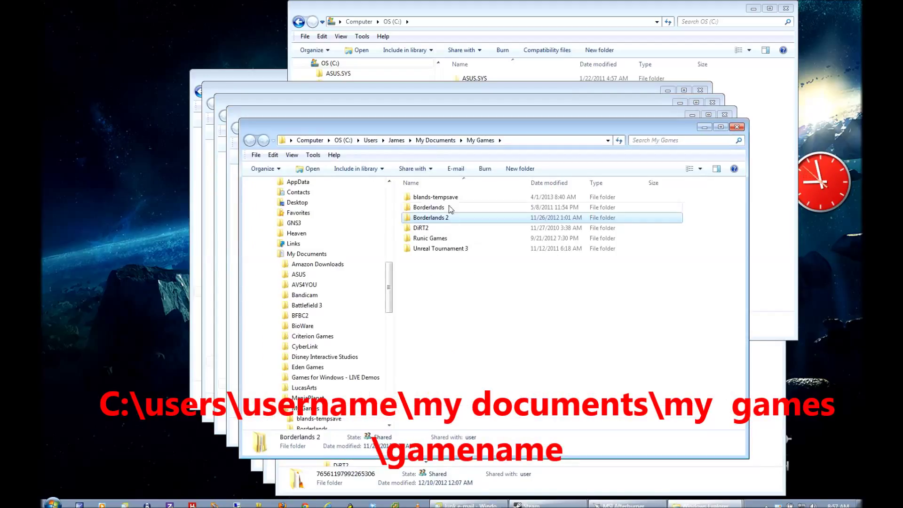
mouse_move(446, 222)
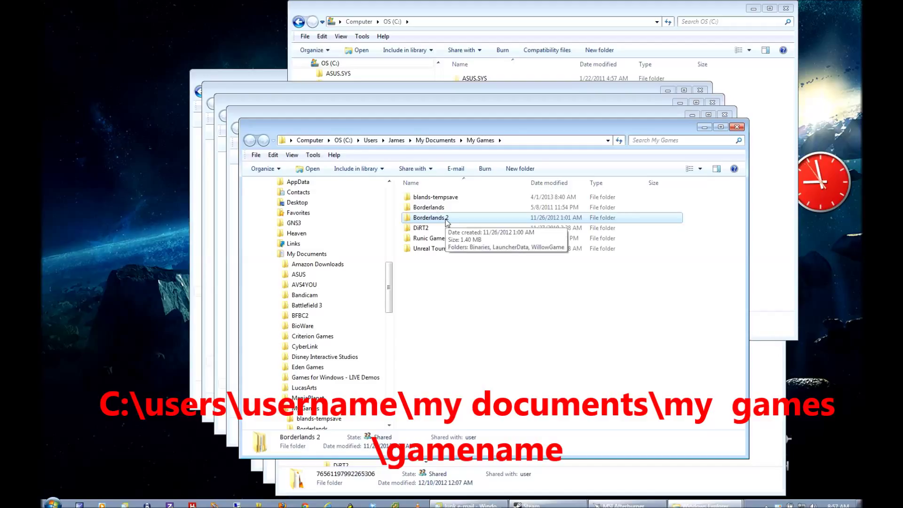
Continue through Borderlands 2\WillowGame\SaveData into the profile folder with the .sav files
double_click(430, 217)
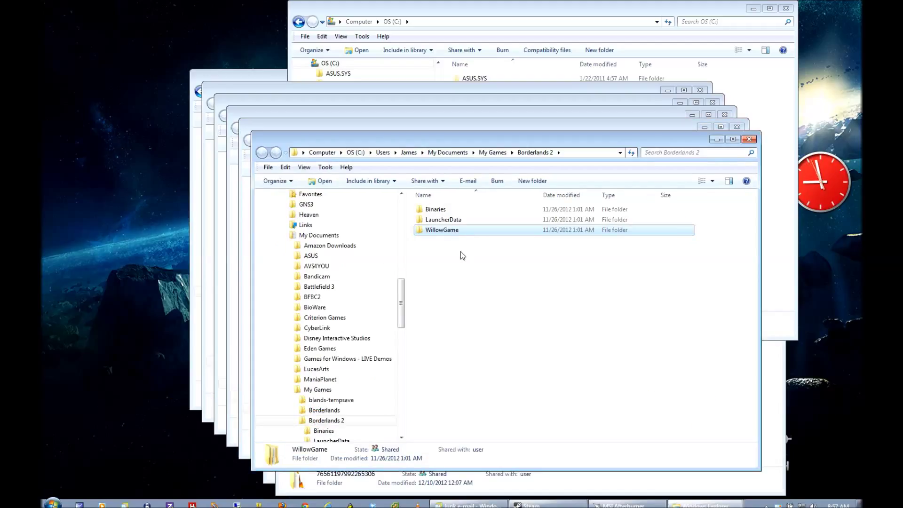
double_click(442, 229)
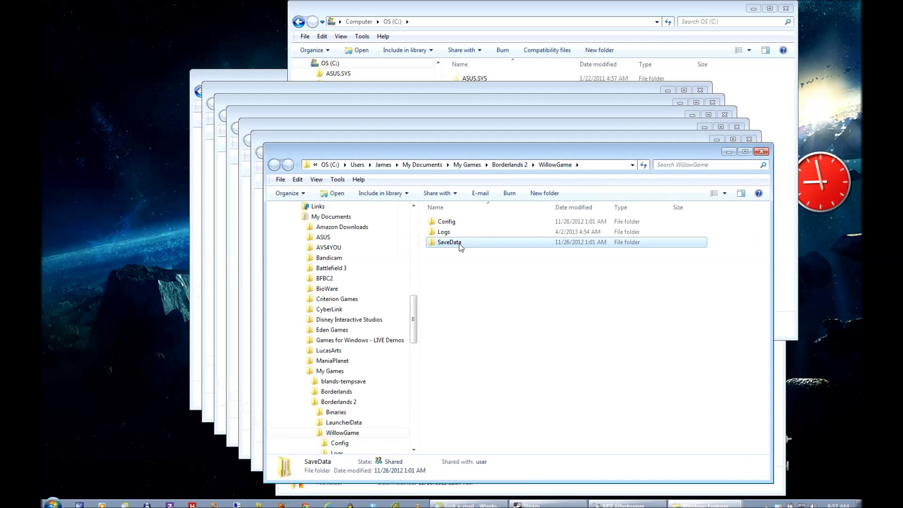
double_click(450, 242)
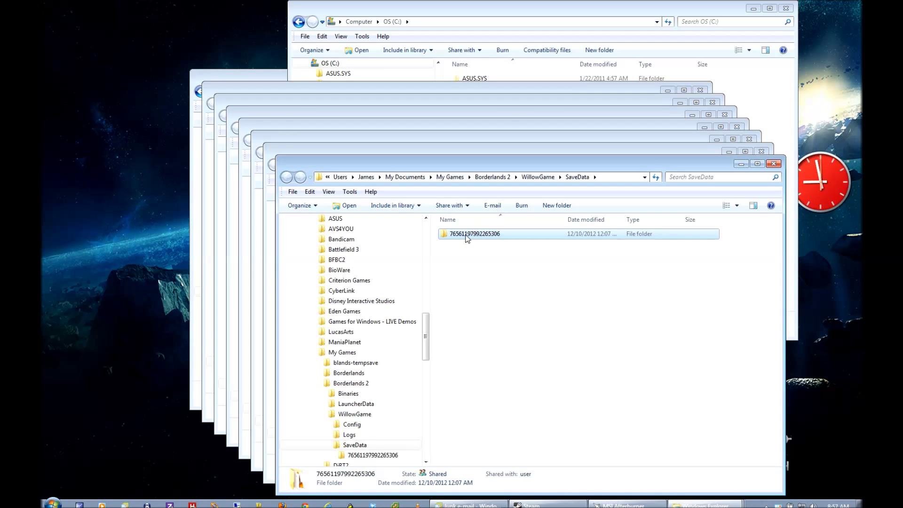
double_click(474, 233)
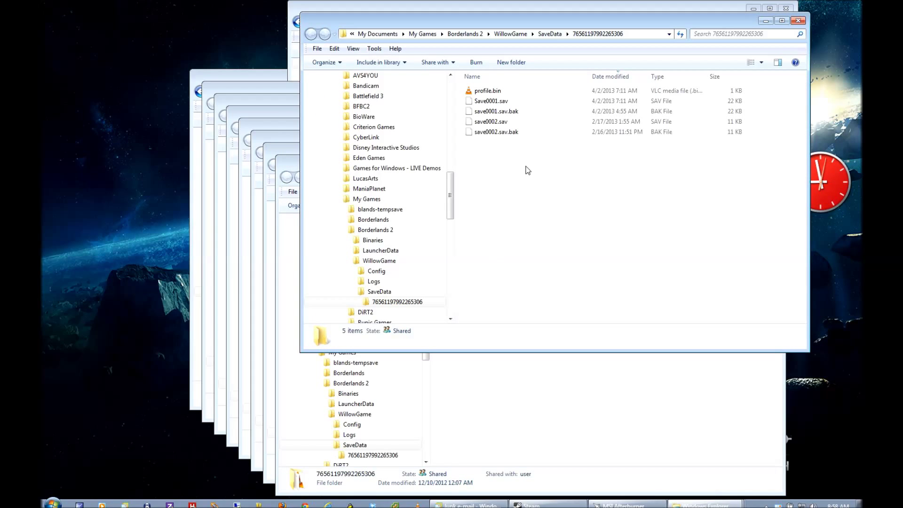
mouse_move(573, 121)
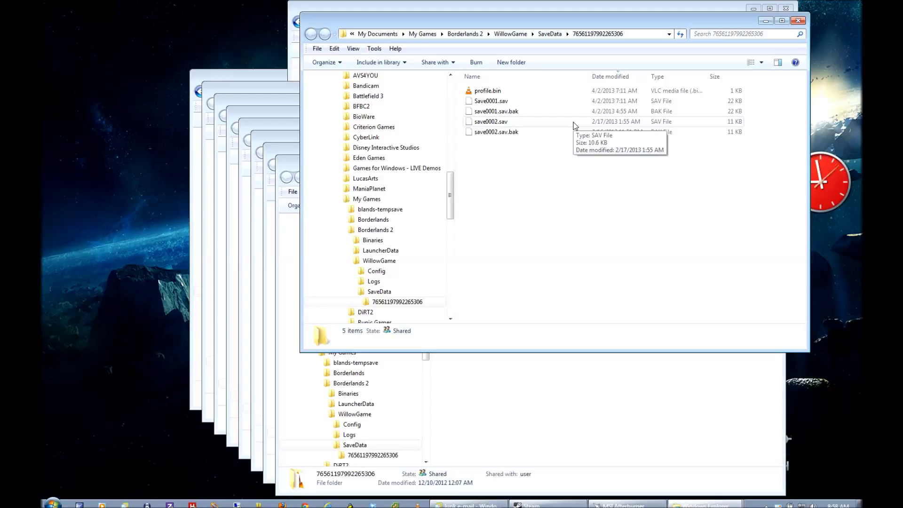
mouse_move(581, 194)
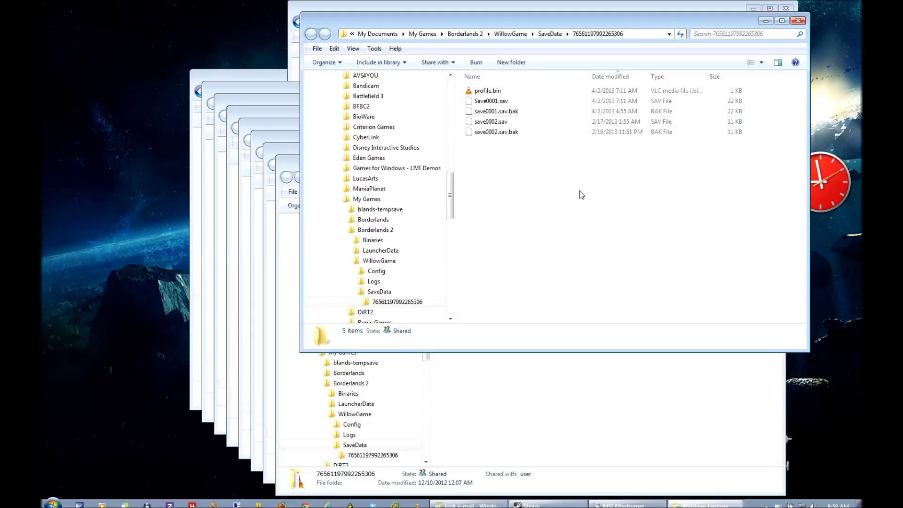